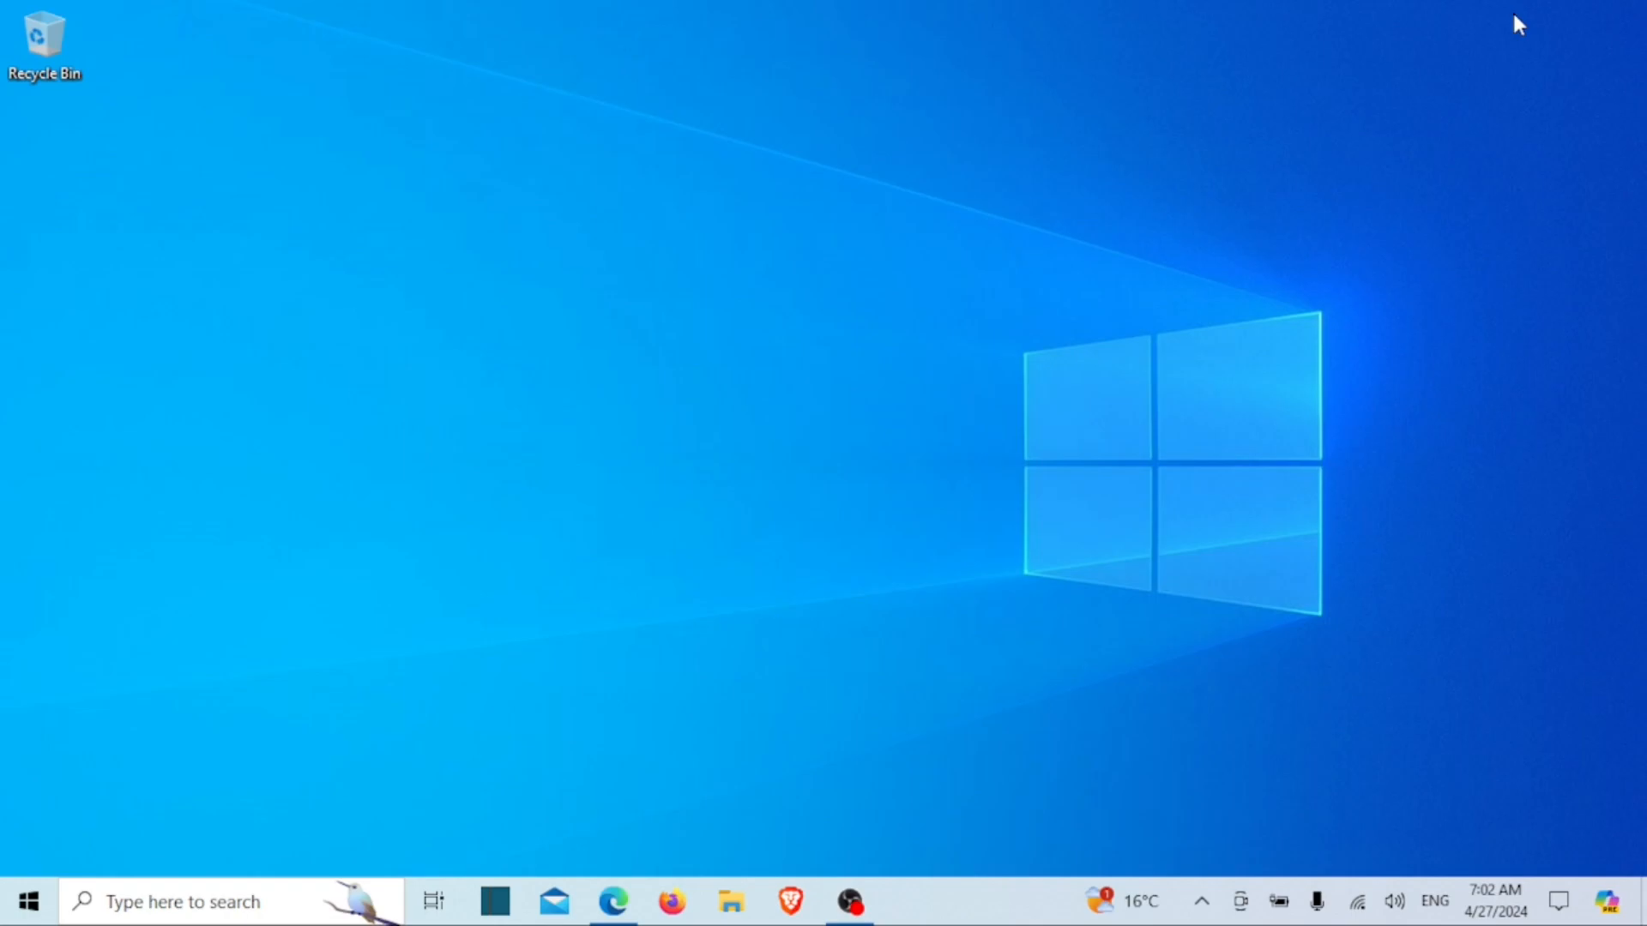
pyautogui.moveTo(1185, 317)
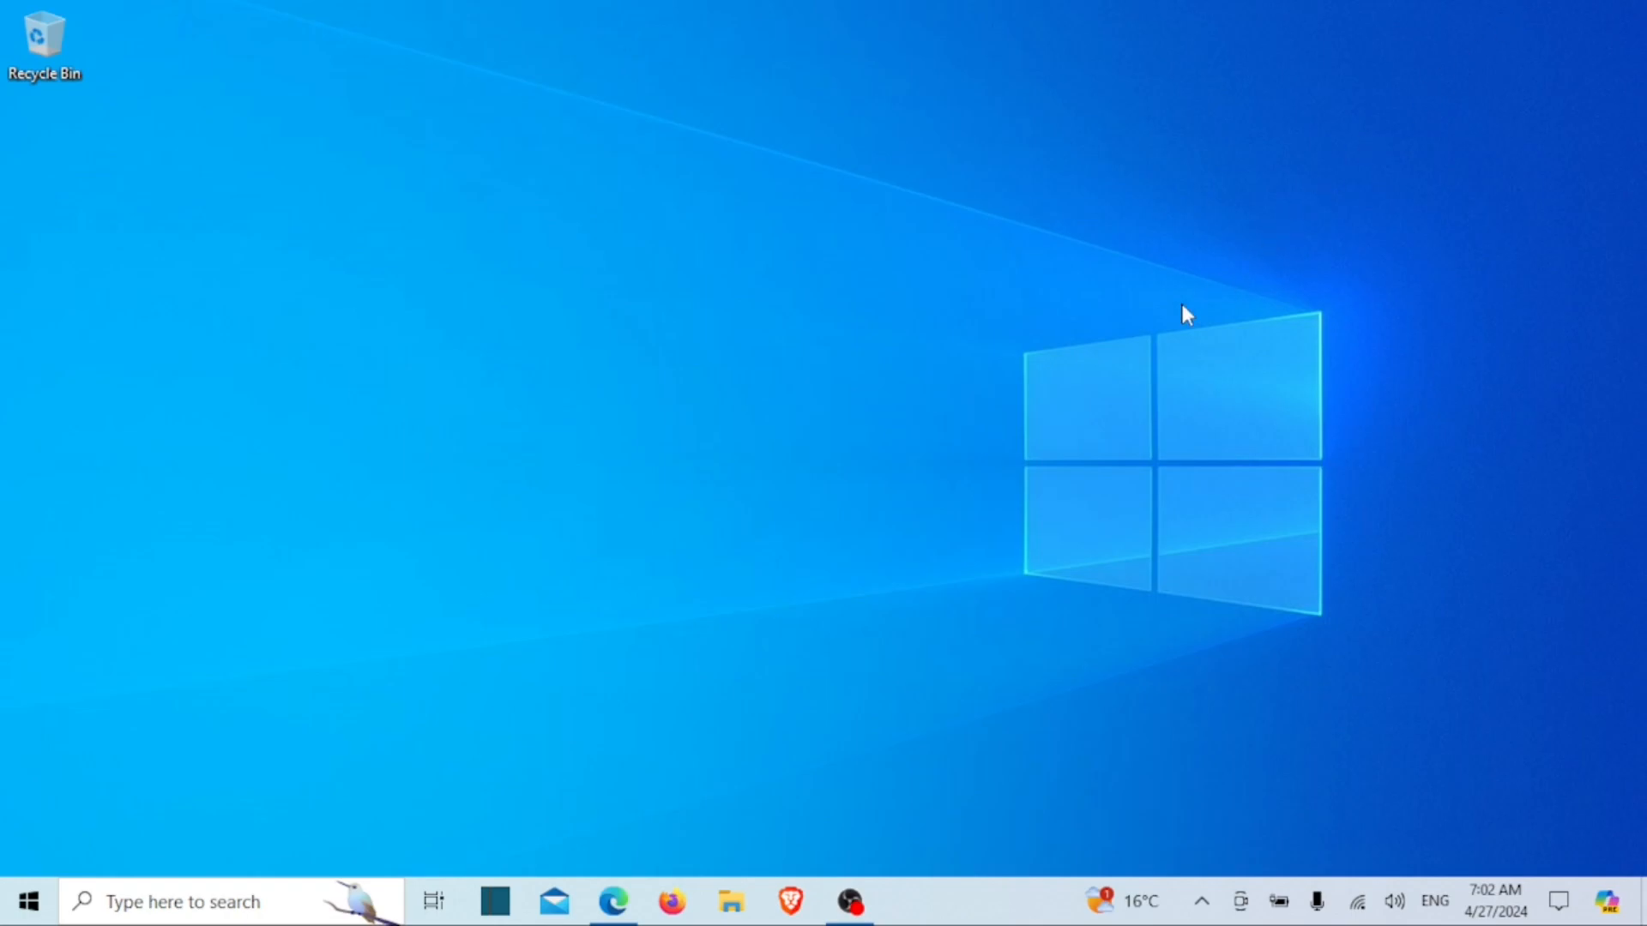
pyautogui.moveTo(892, 568)
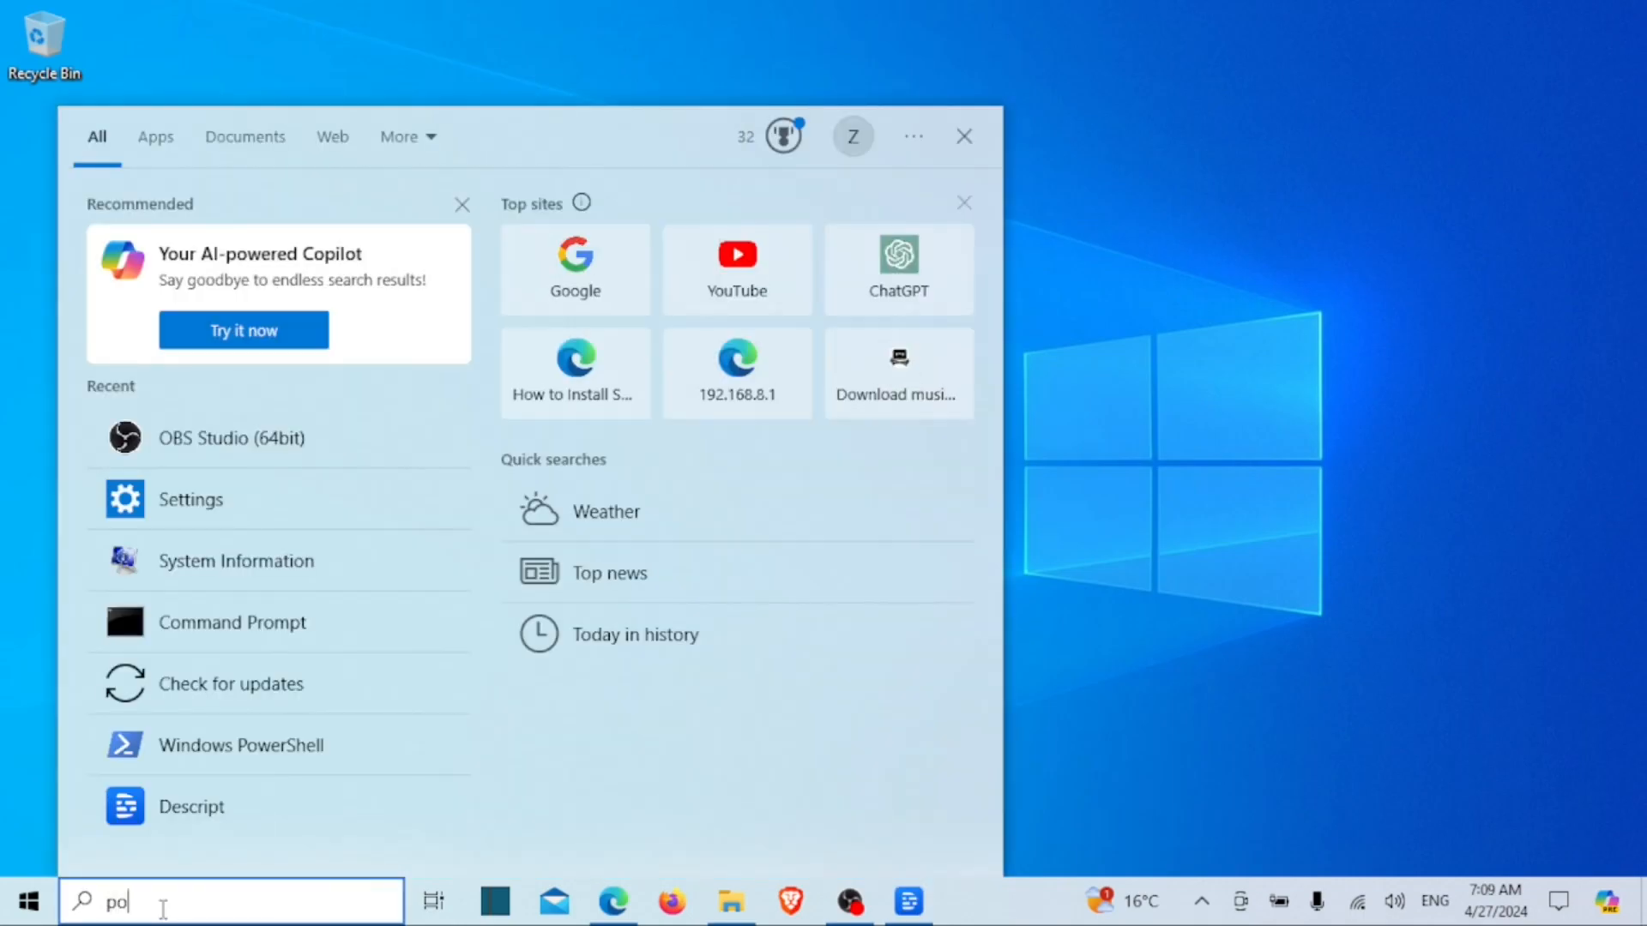
# - Launch Windows PowerShell from search and run ssh to display the client's usage summary
pyautogui.write('wer')
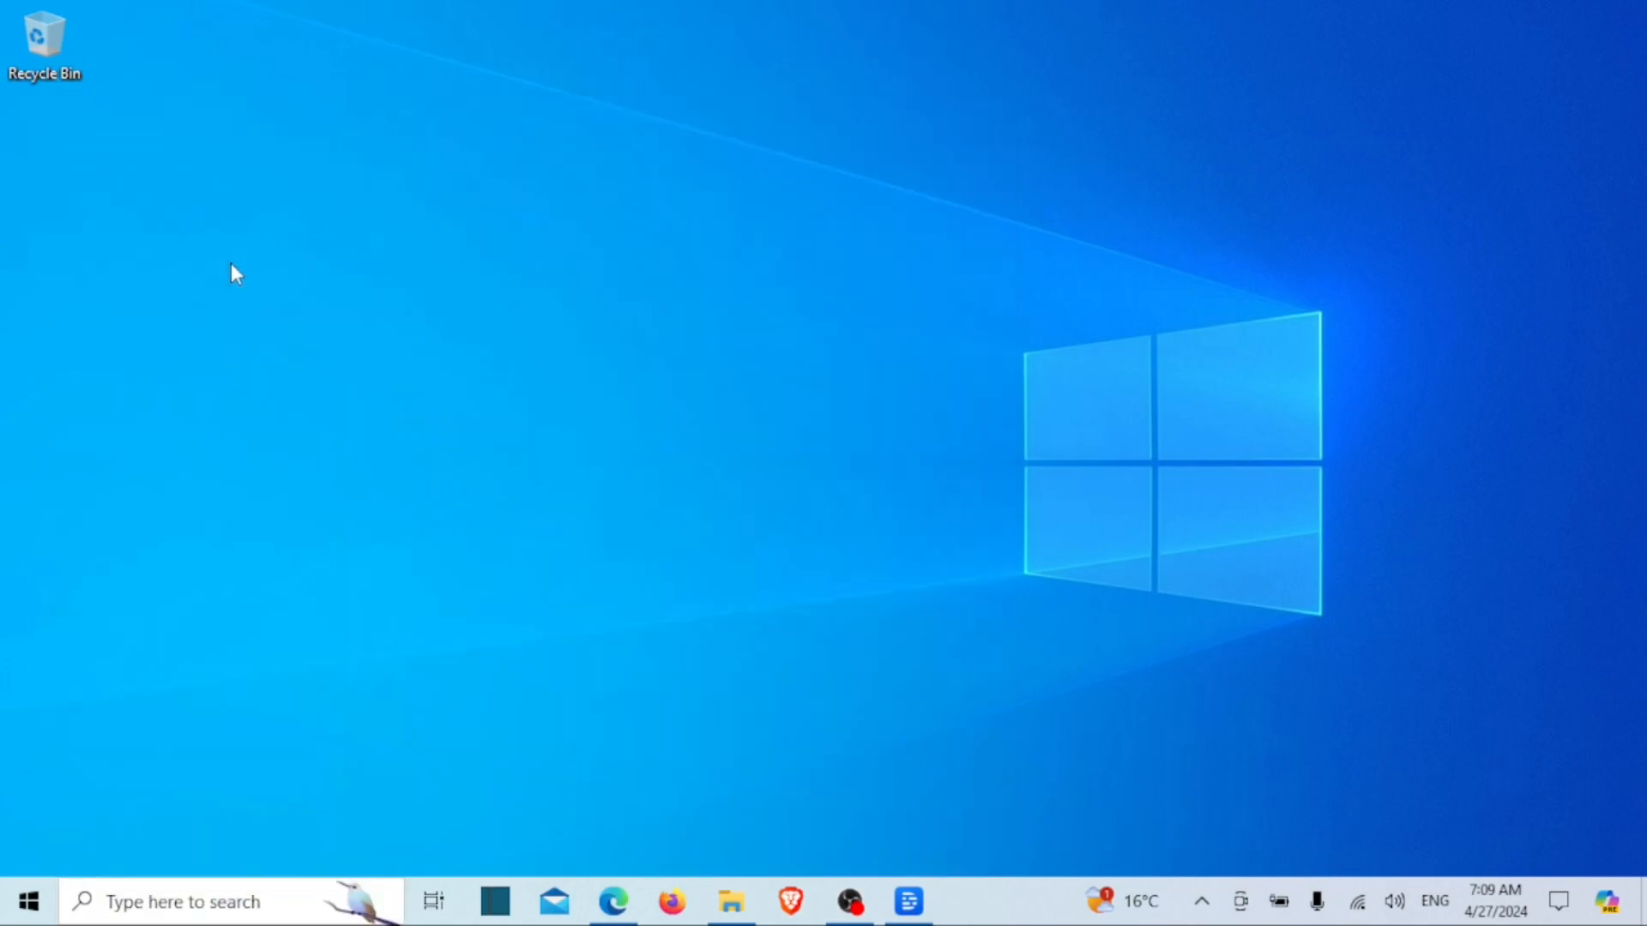
pyautogui.click(968, 902)
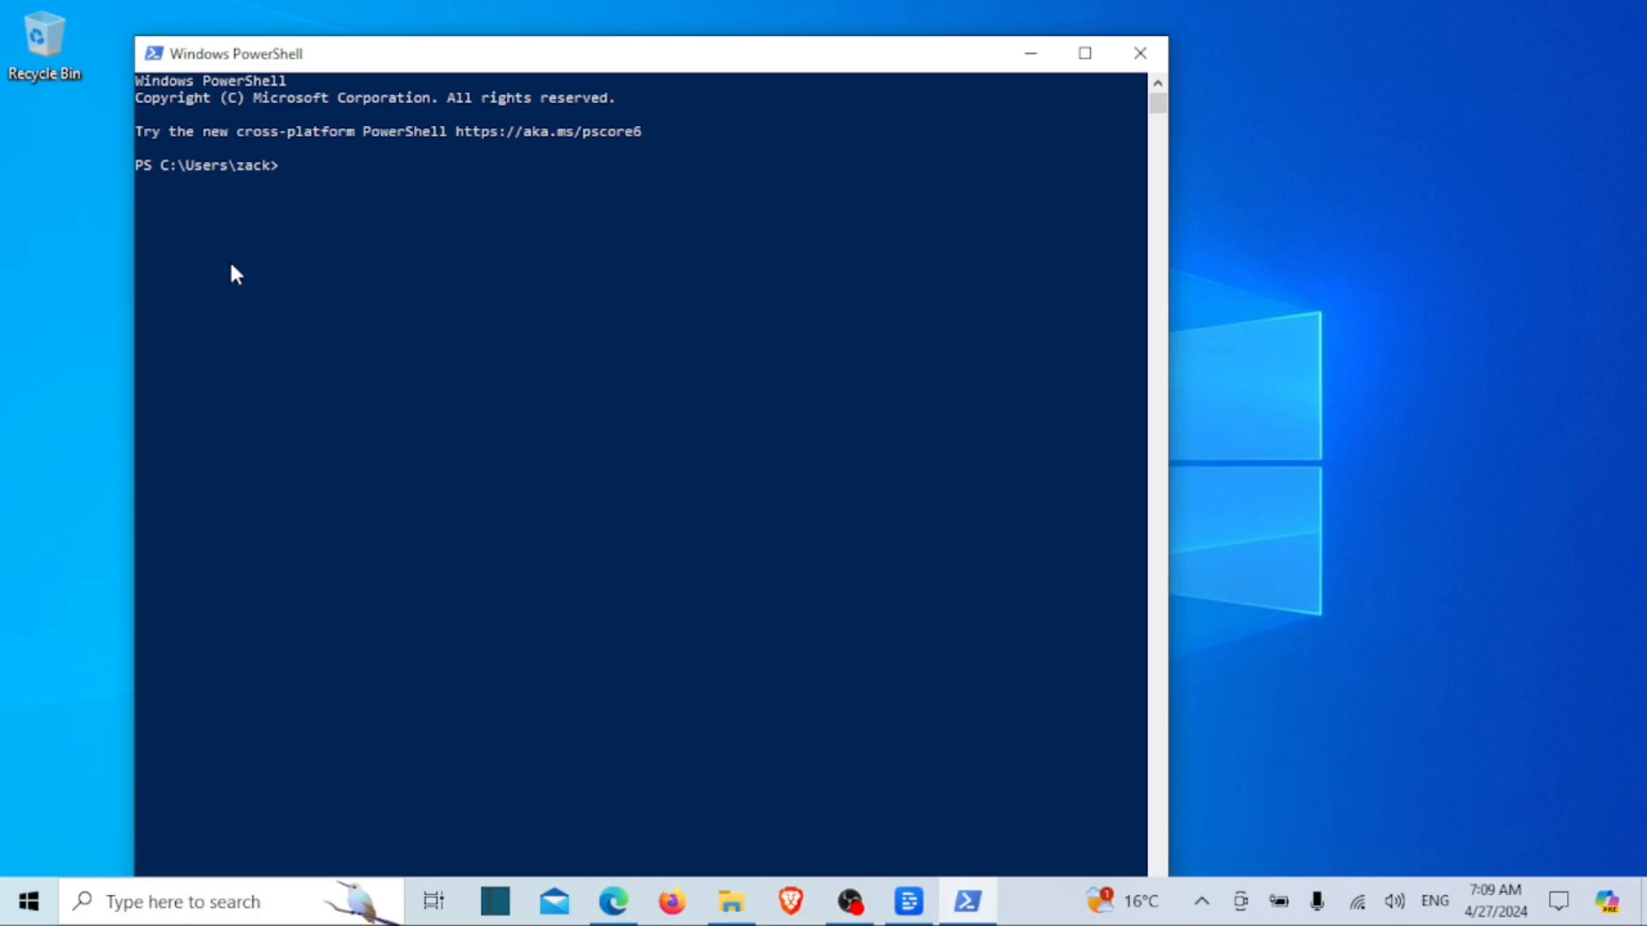
pyautogui.write('ssh')
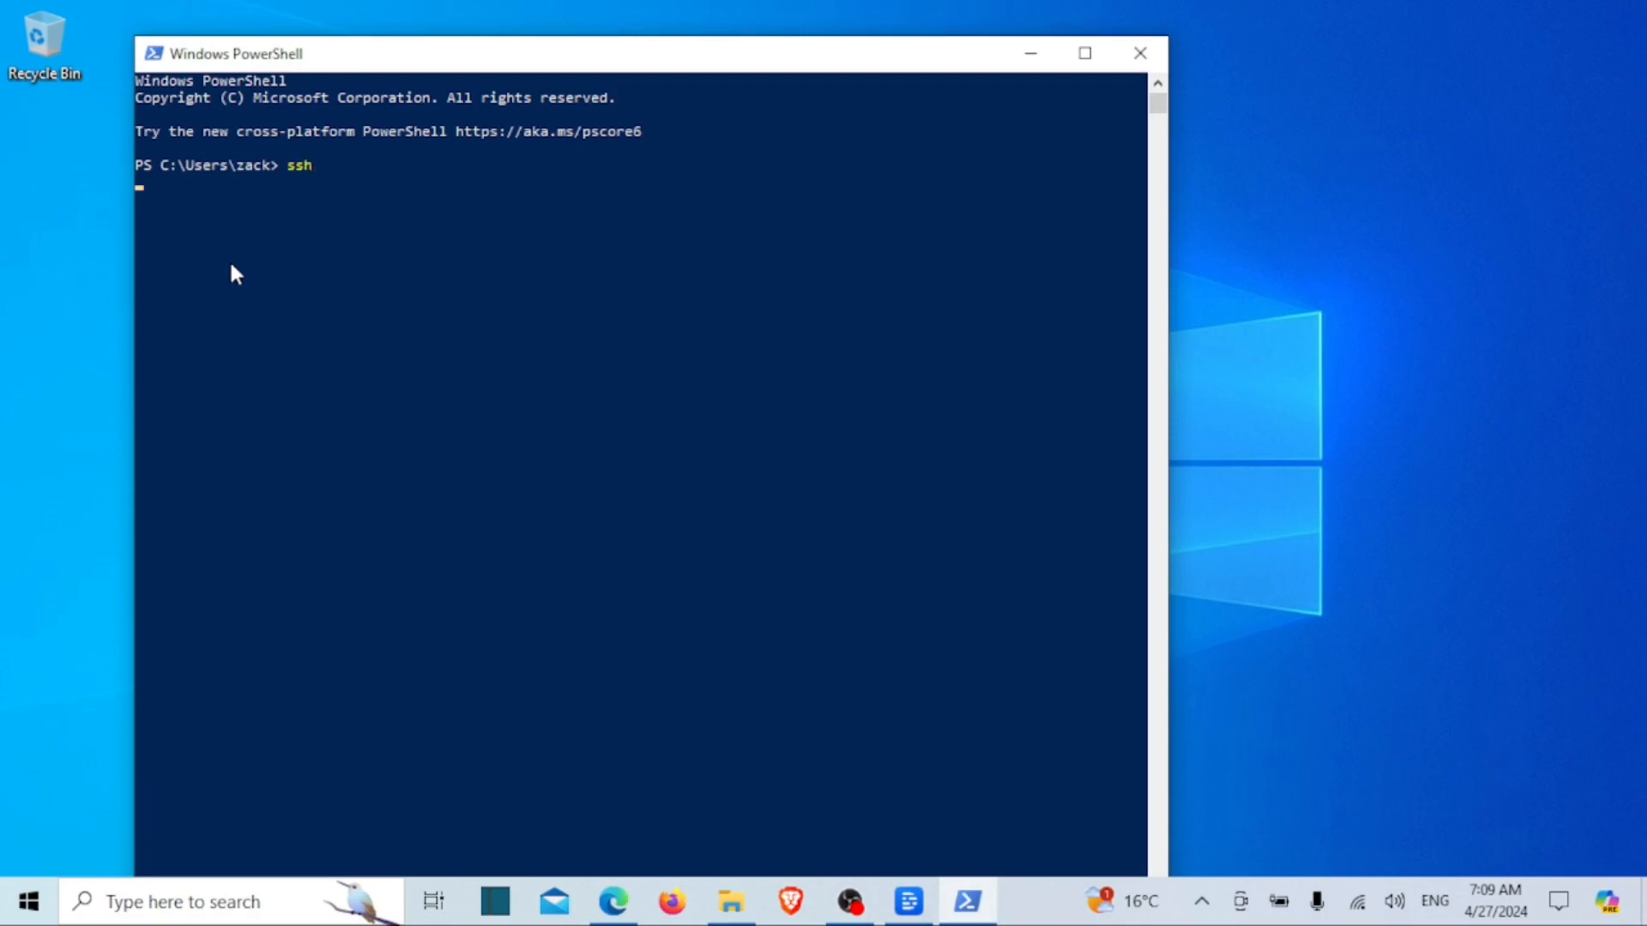
pyautogui.press('Return')
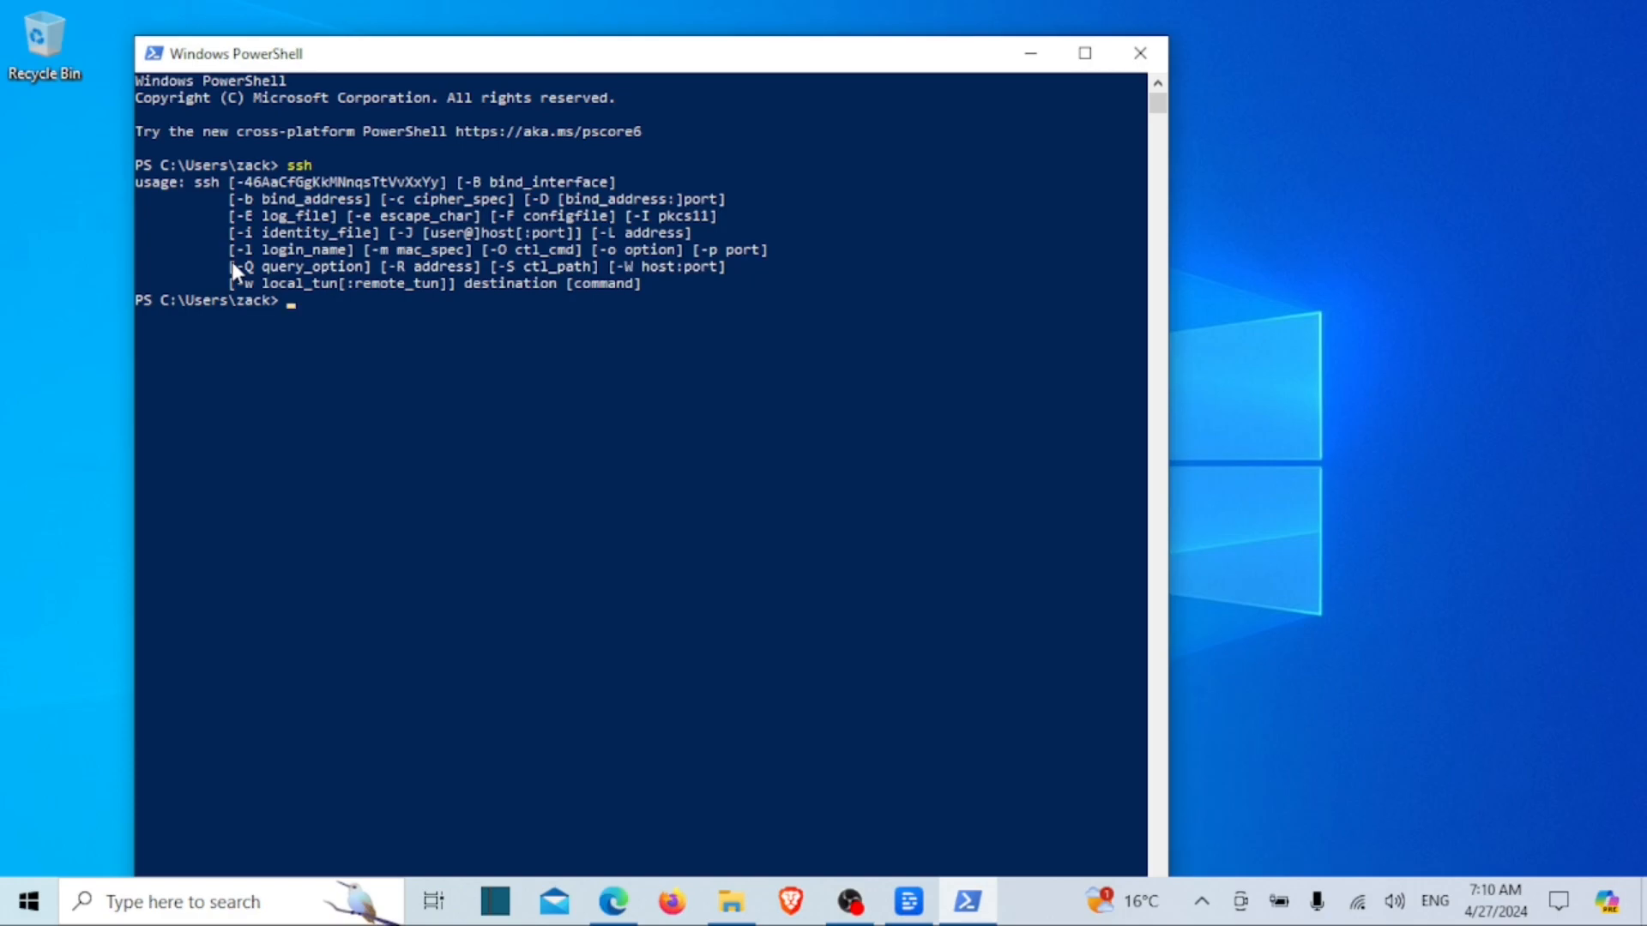
pyautogui.moveTo(179, 902)
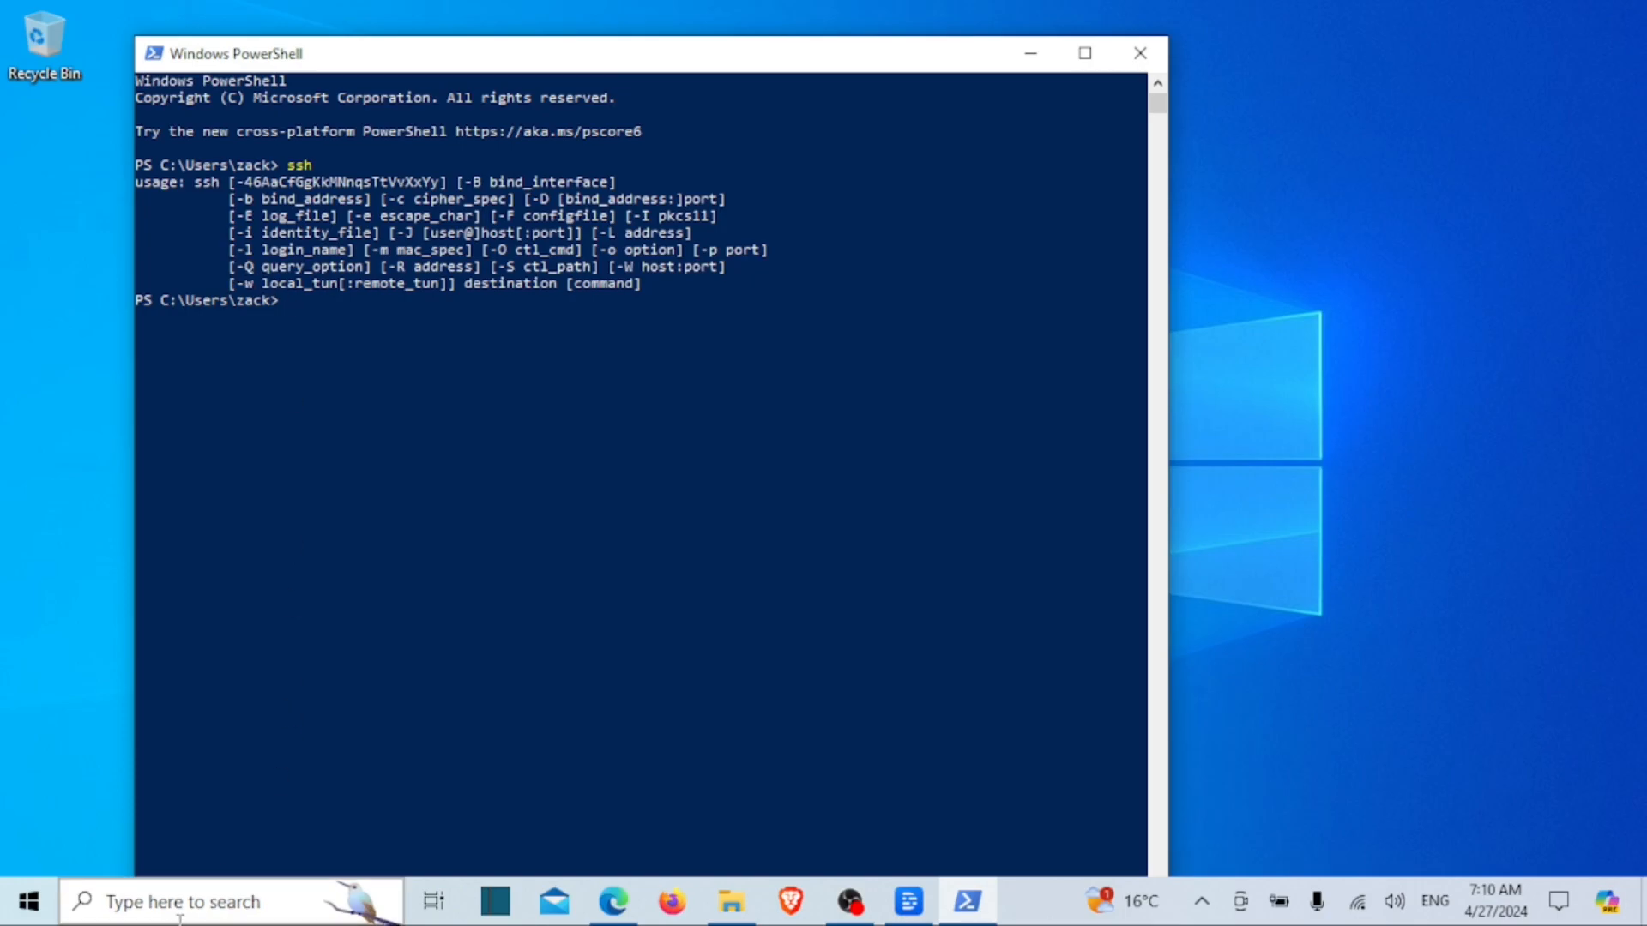
pyautogui.click(184, 901)
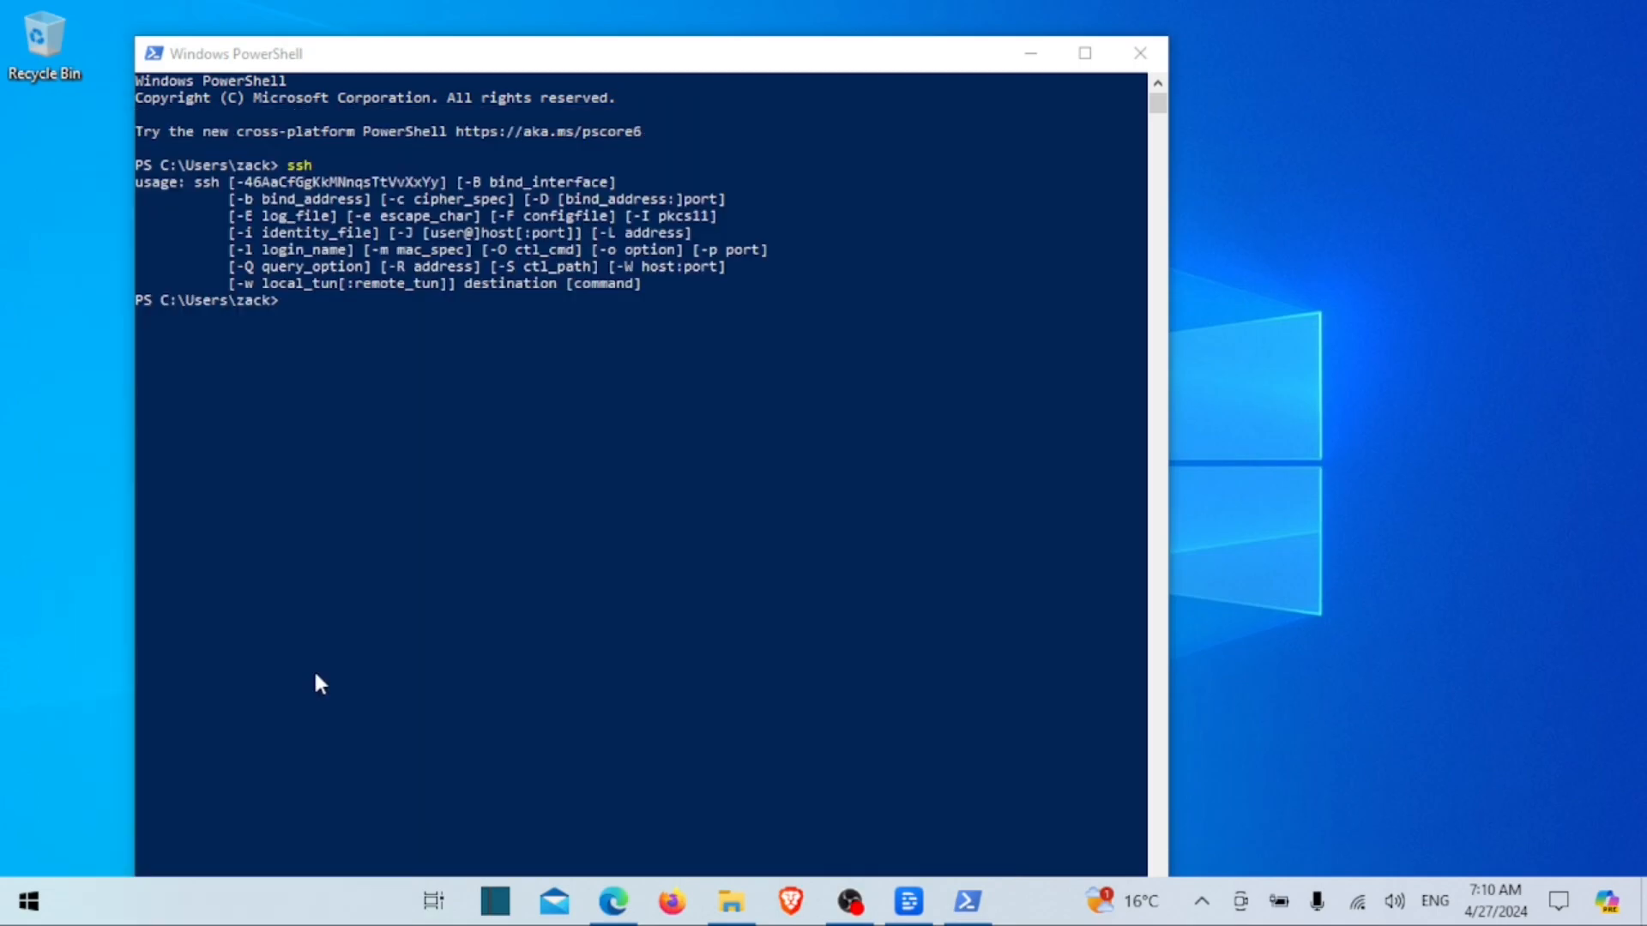
# - Run ssh in a newly launched Command Prompt, then close the PowerShell window
pyautogui.click(1024, 902)
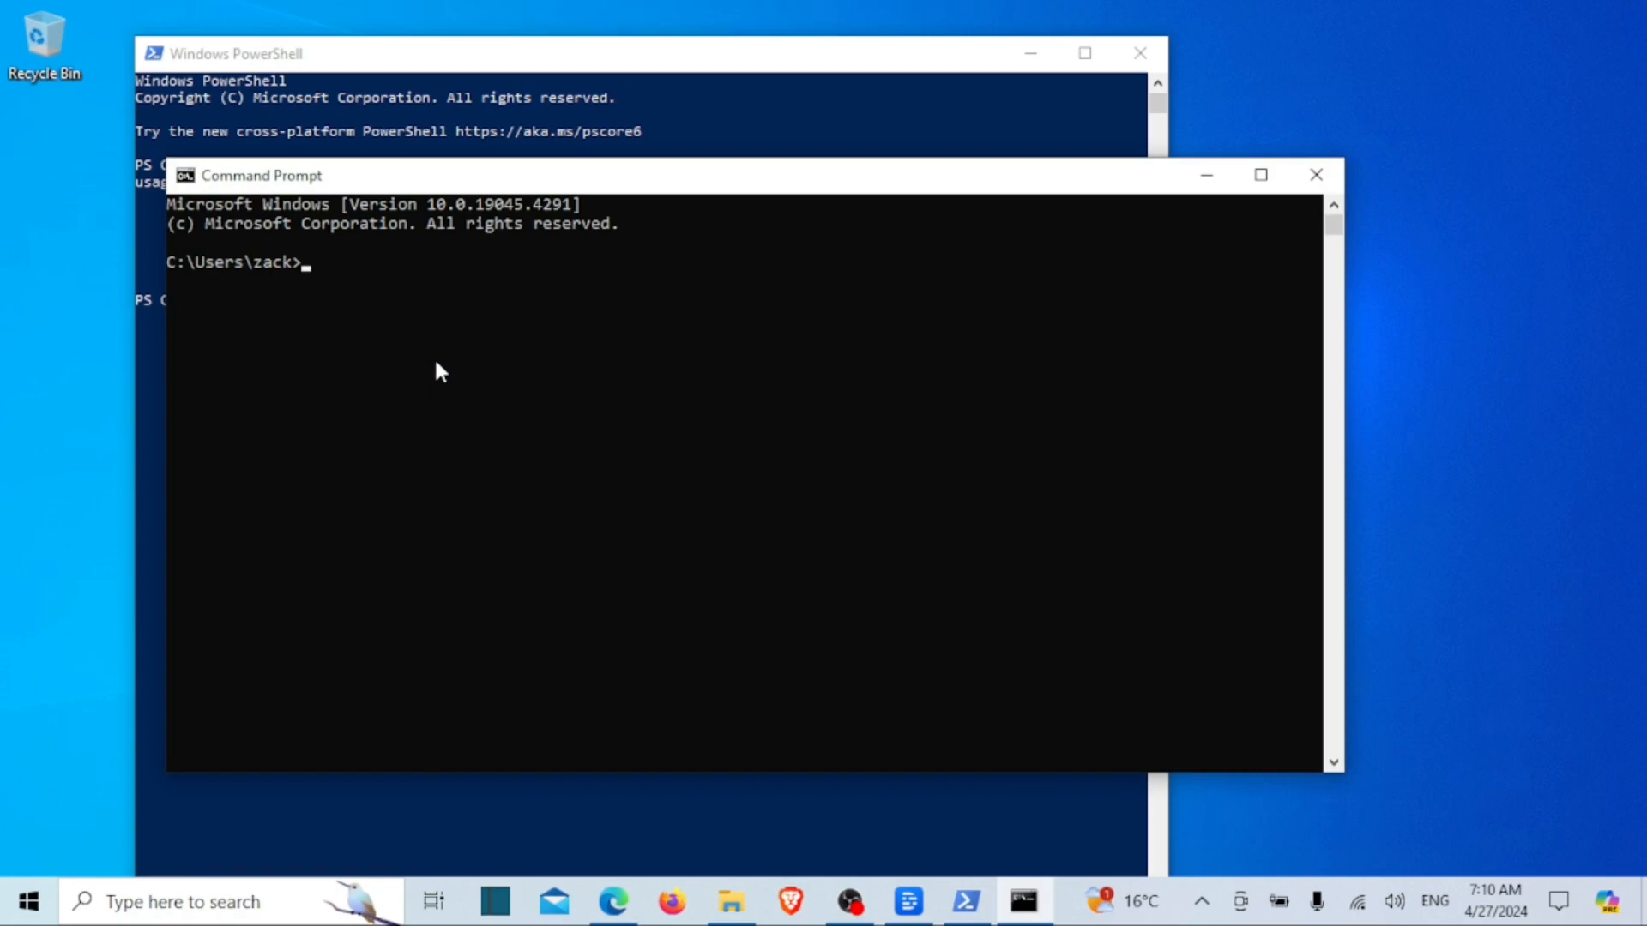
pyautogui.write('ssh')
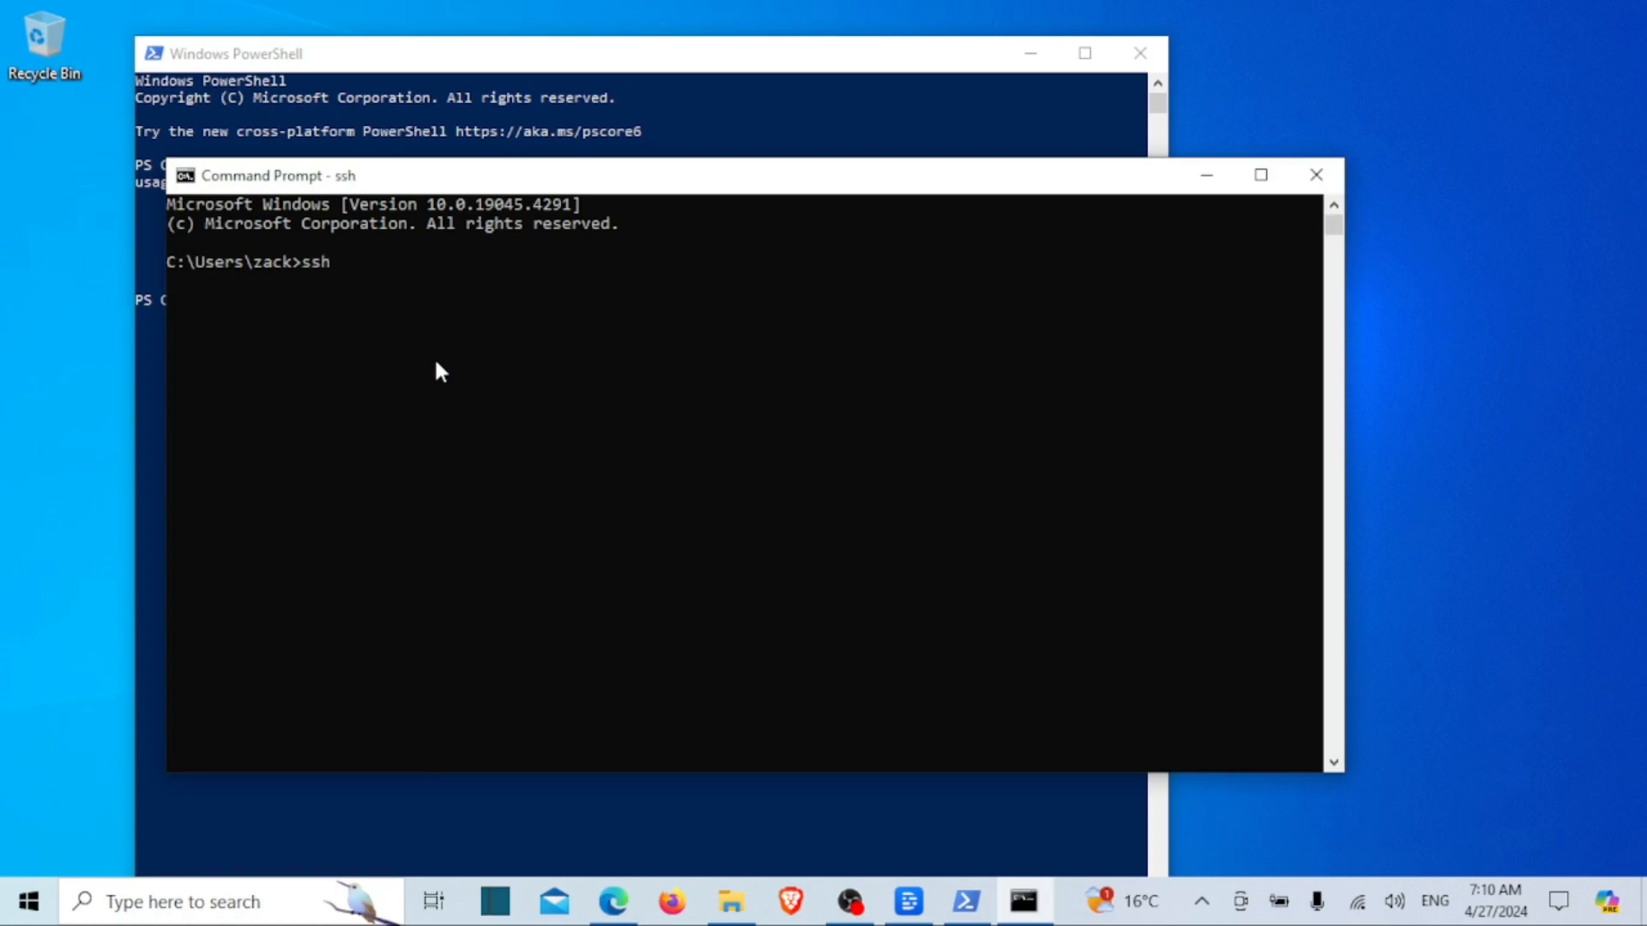
pyautogui.press('Return')
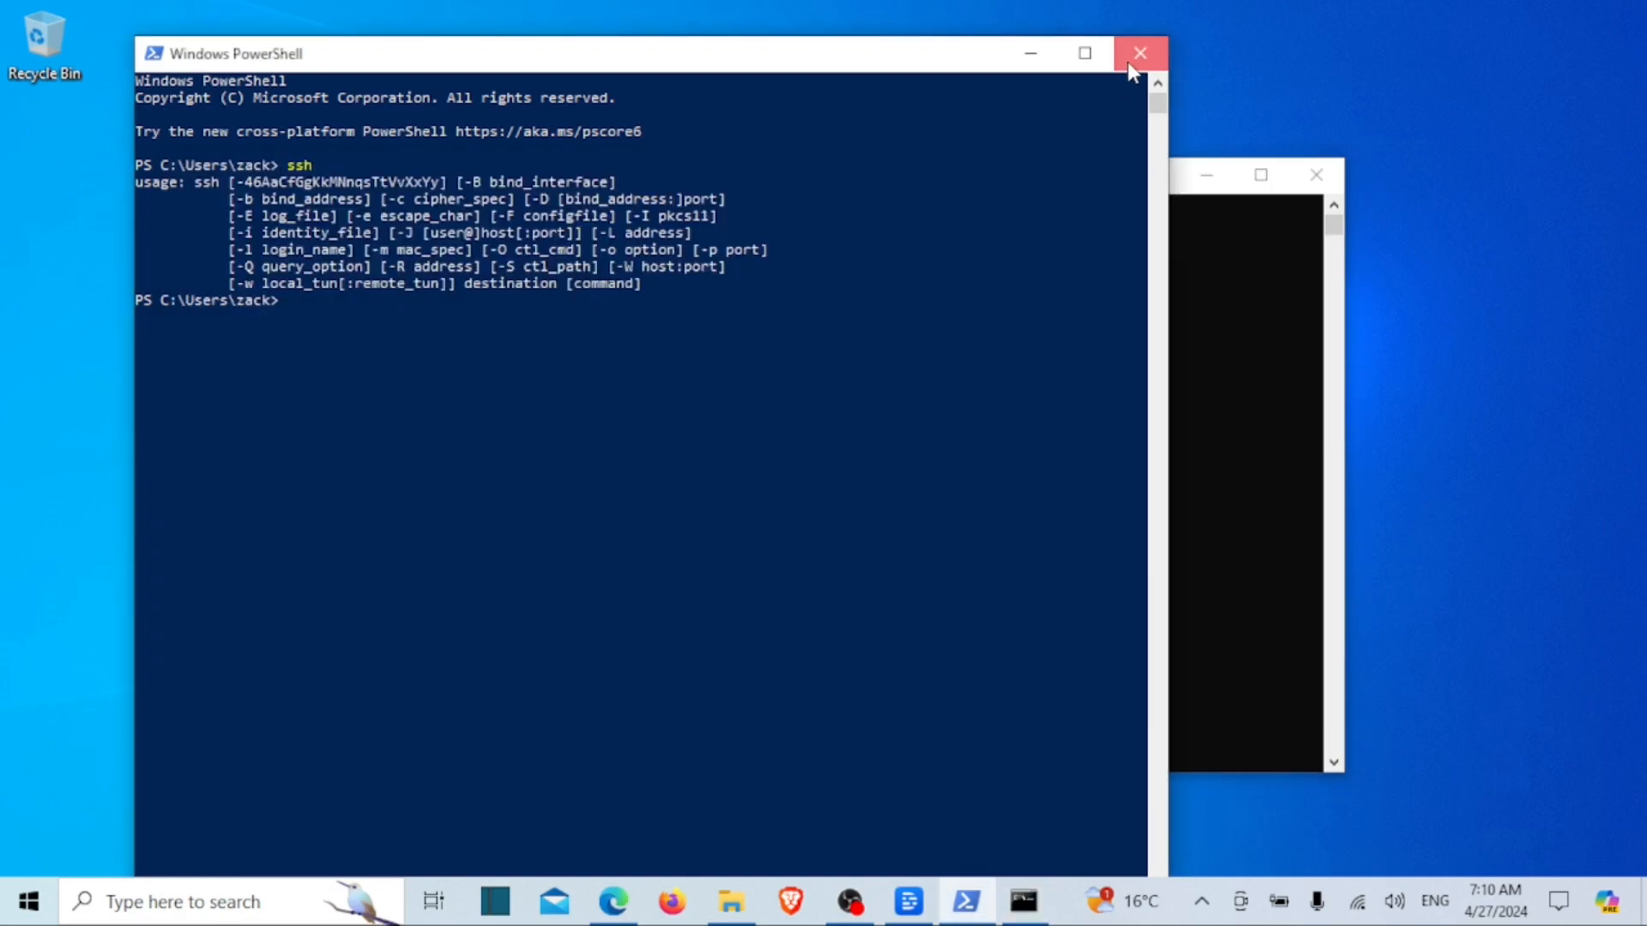
pyautogui.click(1140, 53)
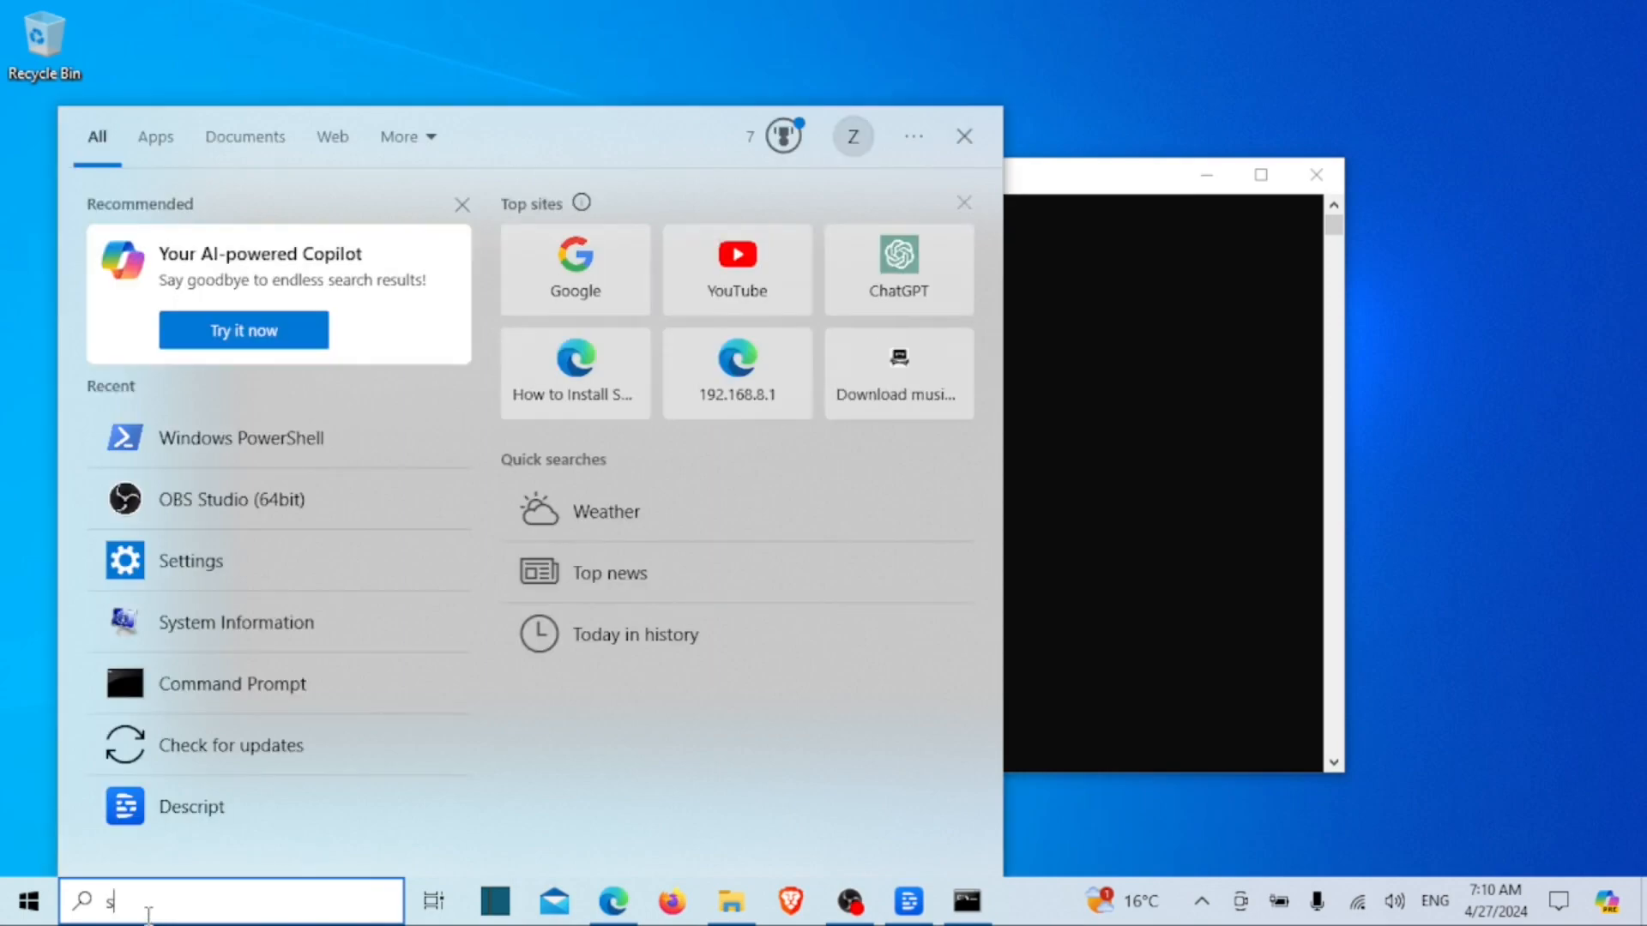
# - Search 'settings', go to System, and open Optional features listing OpenSSH Client
pyautogui.write('ettings')
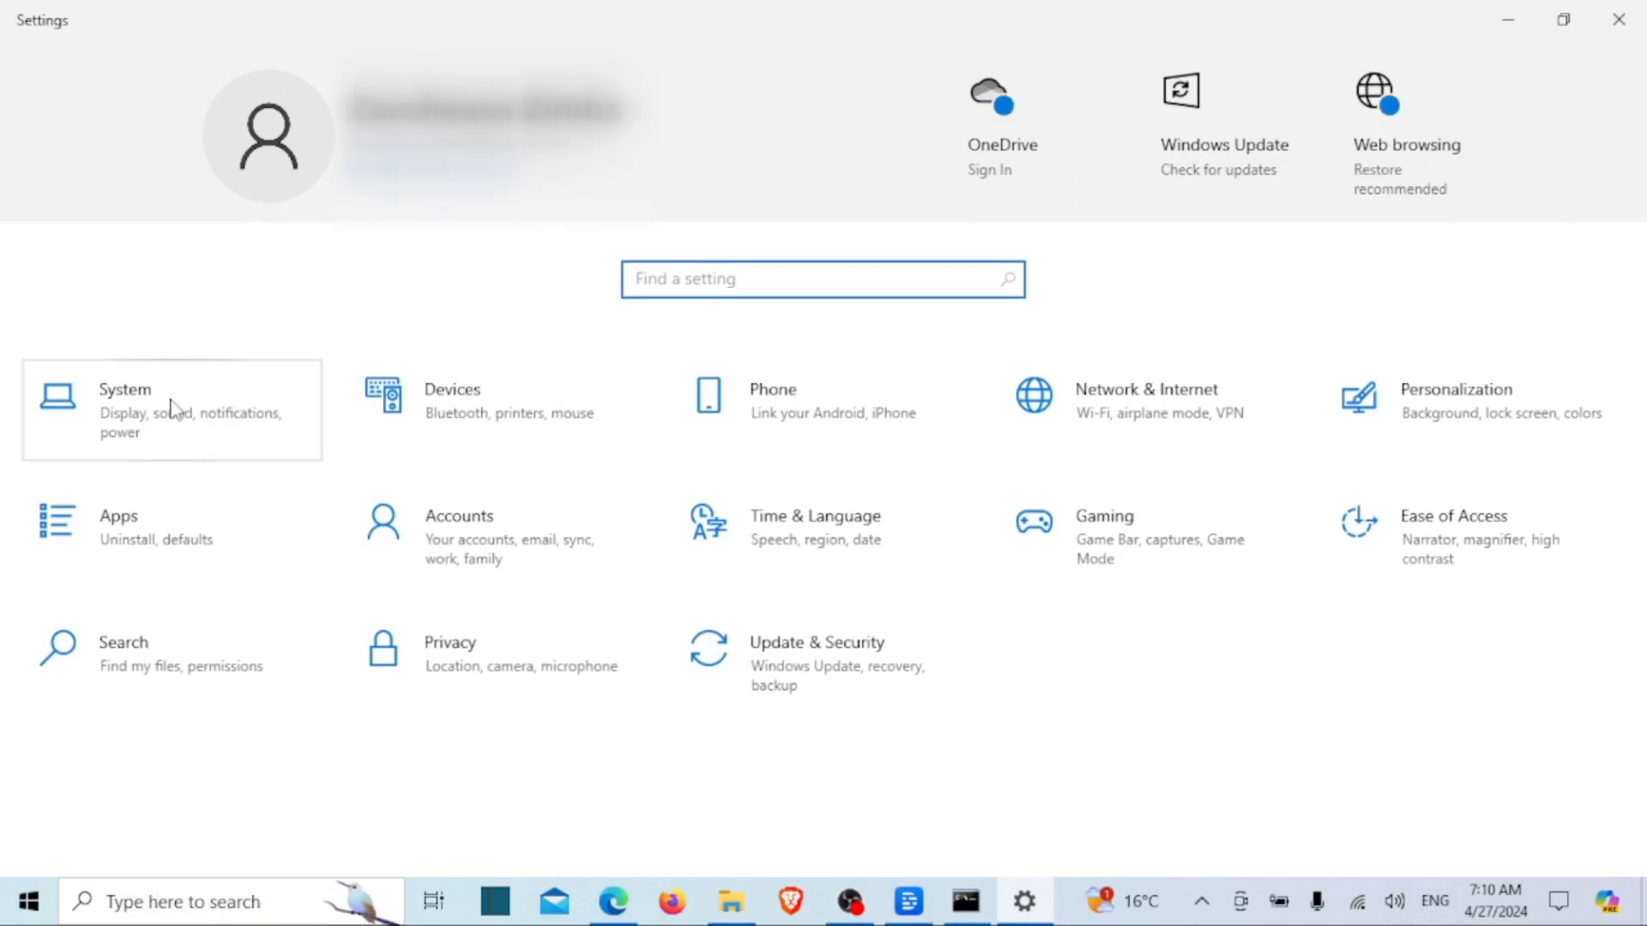
pyautogui.click(124, 410)
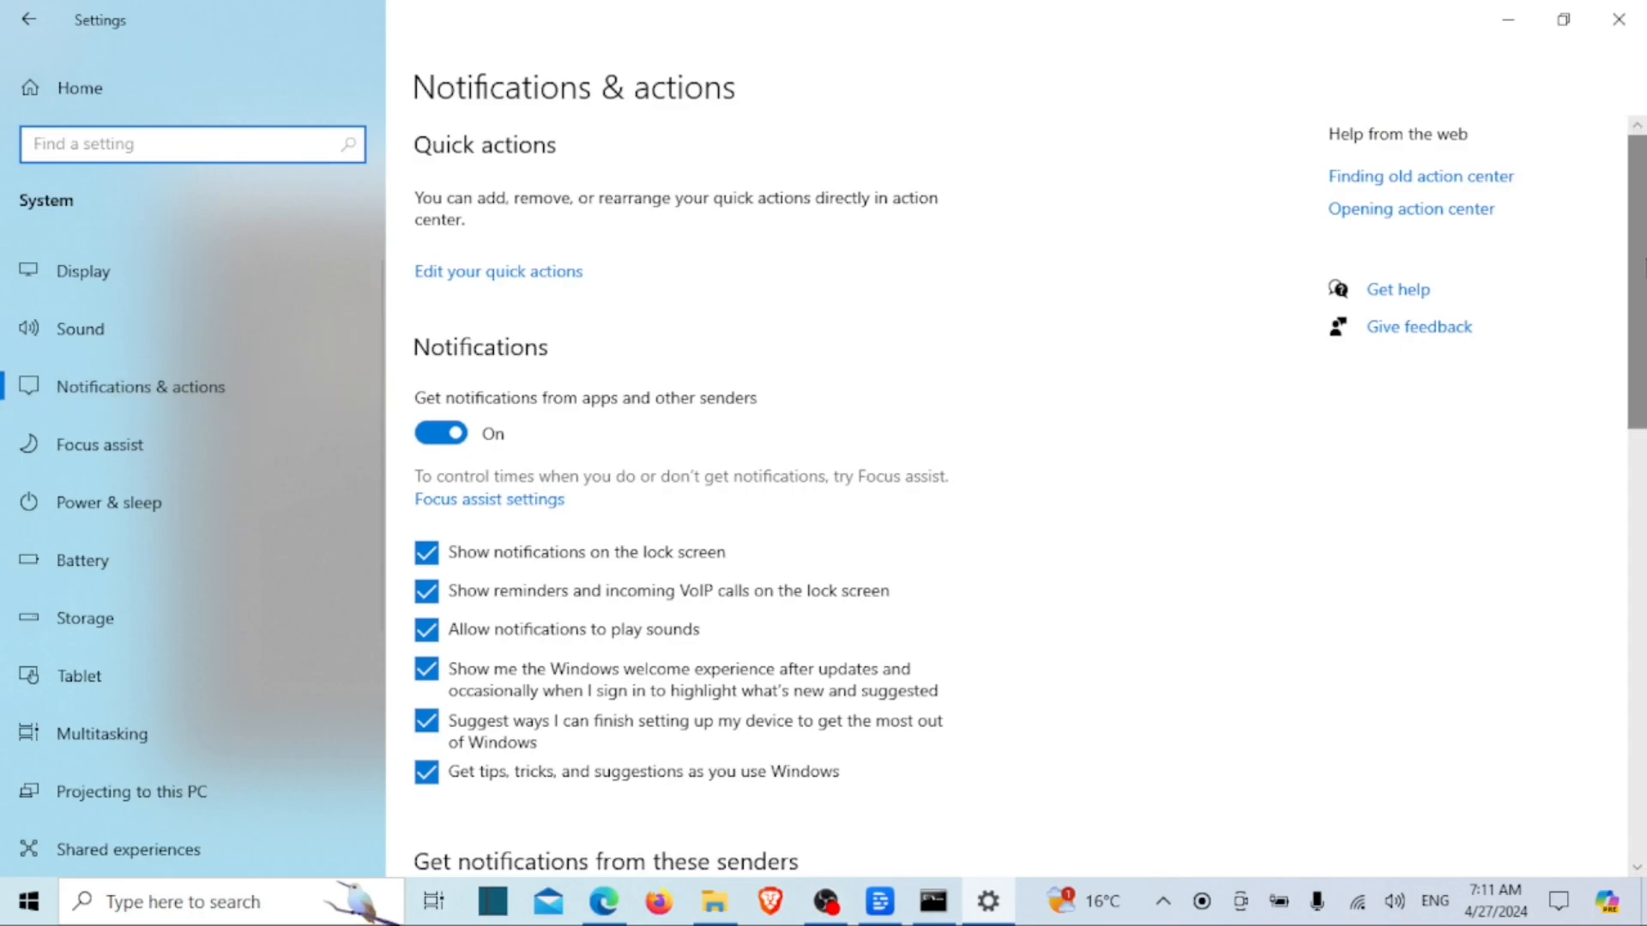
pyautogui.scroll(-3)
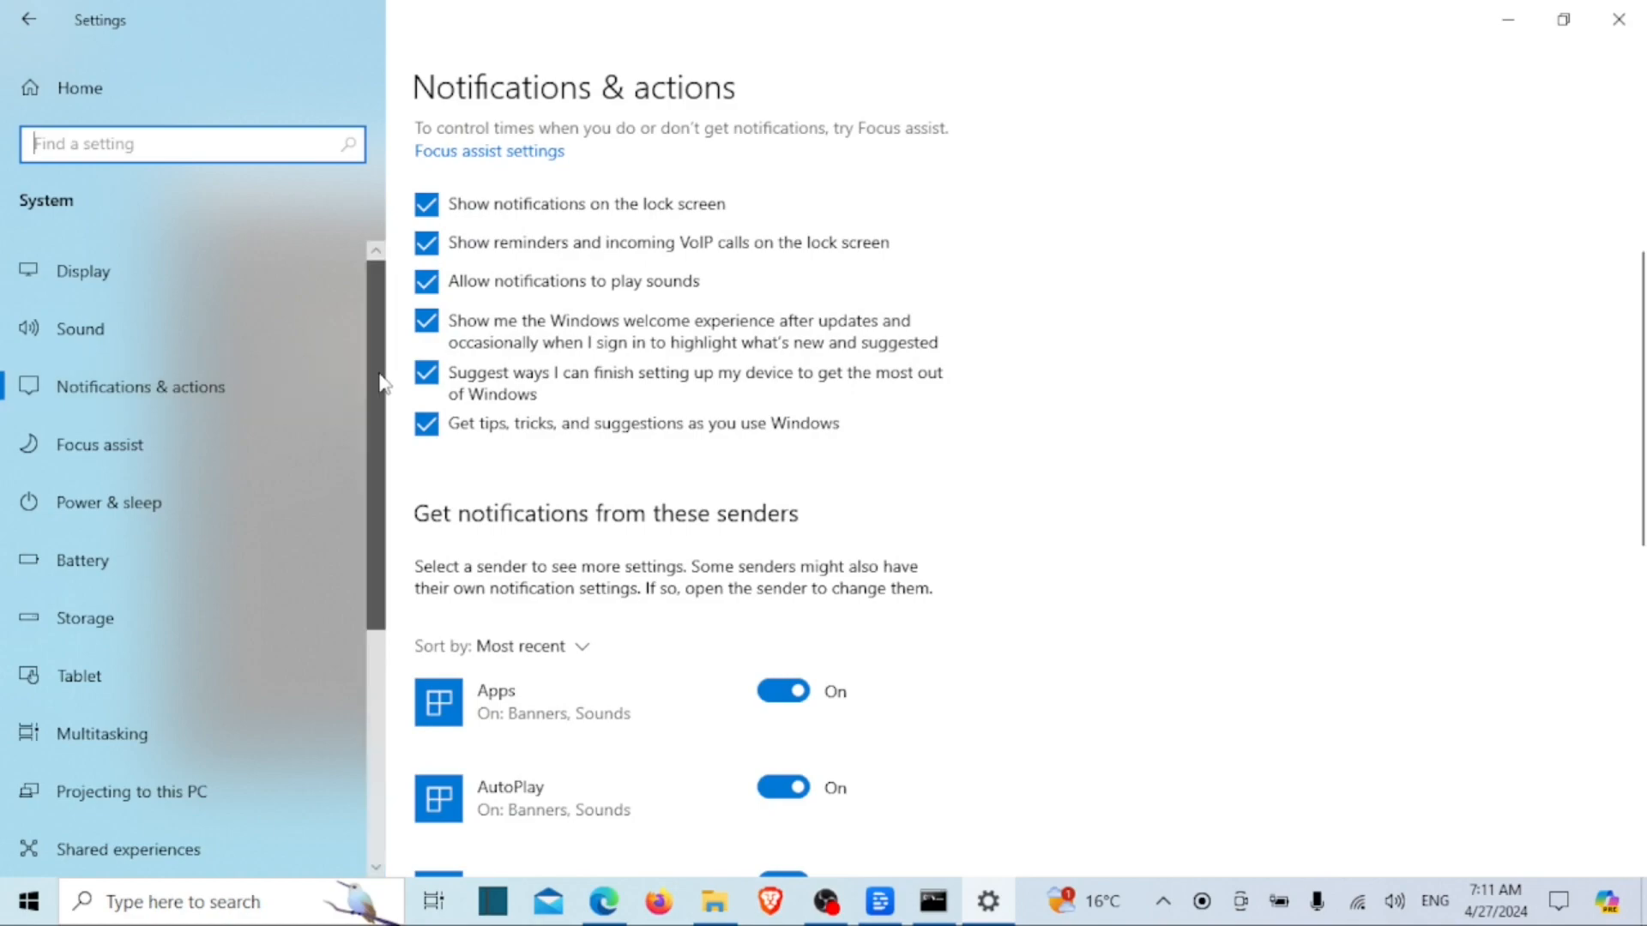
pyautogui.scroll(-3)
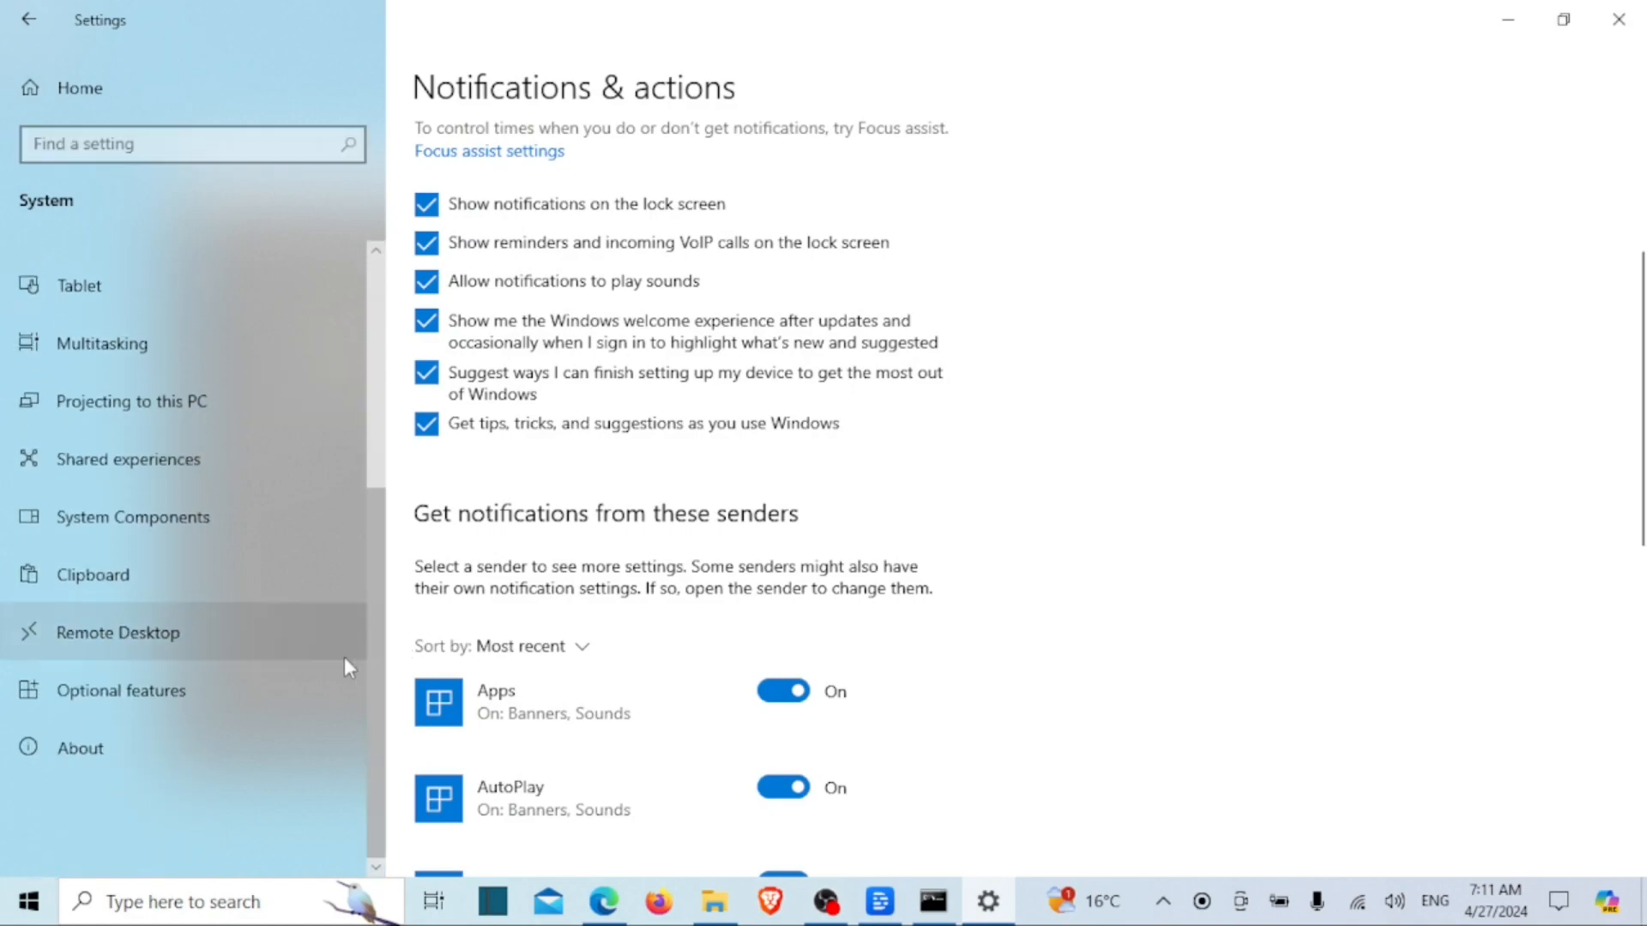
pyautogui.moveTo(123, 689)
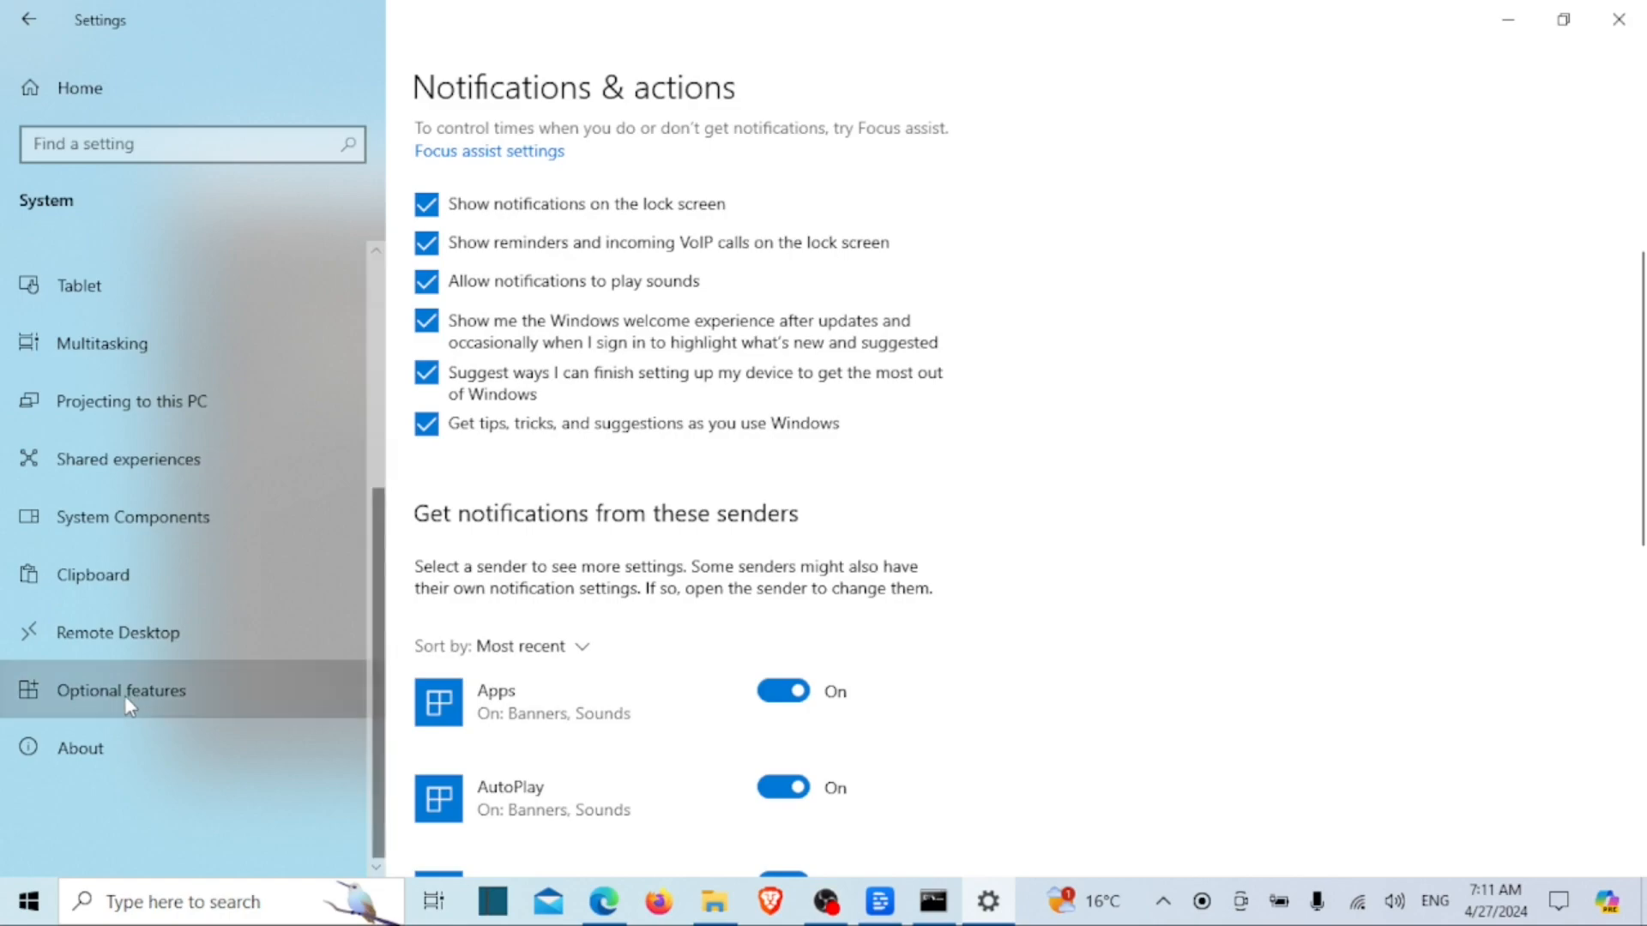
pyautogui.click(121, 690)
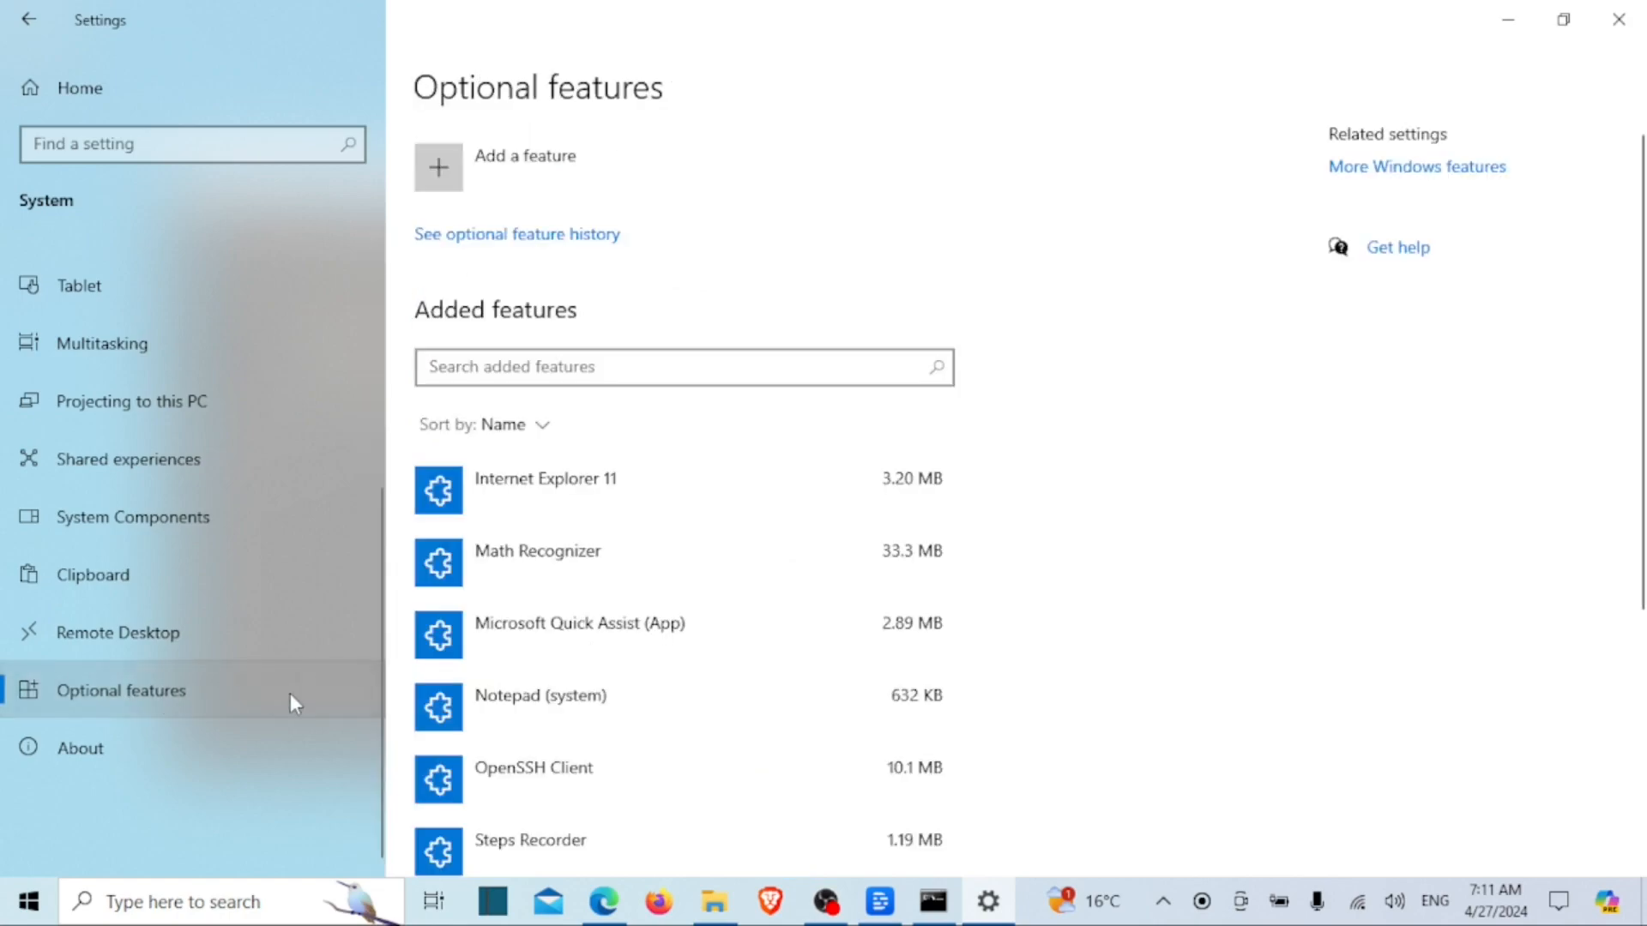
pyautogui.moveTo(501, 183)
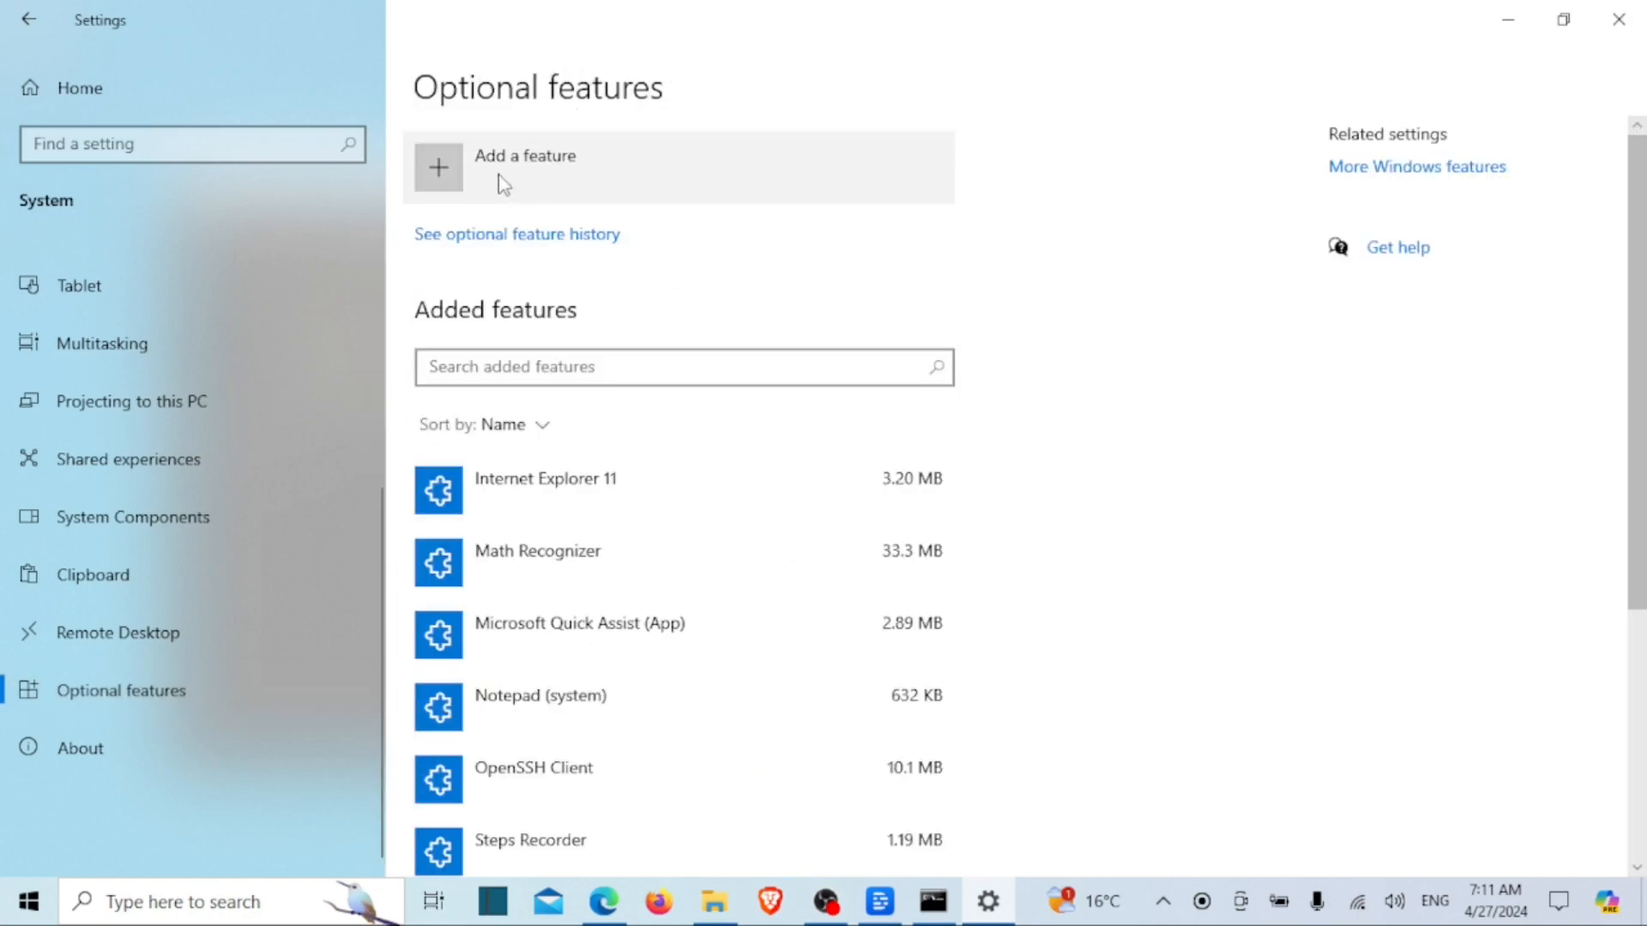
# - Search 'open' in Add an optional feature, tick OpenSSH Server, and close the dialog
pyautogui.click(524, 166)
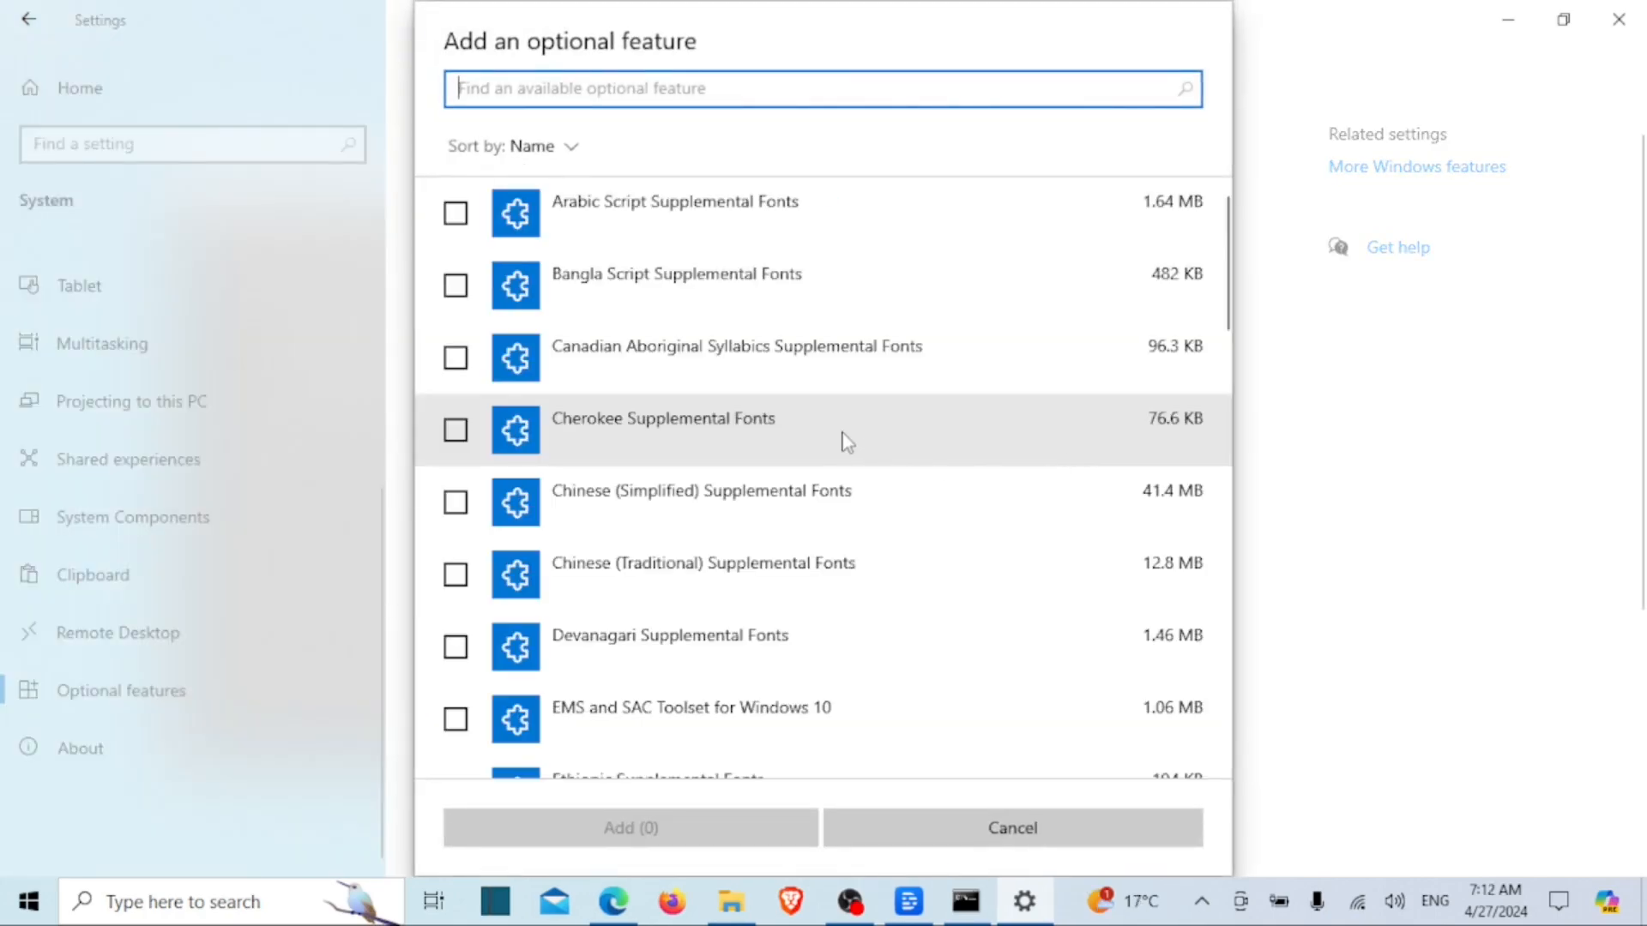
pyautogui.write('o')
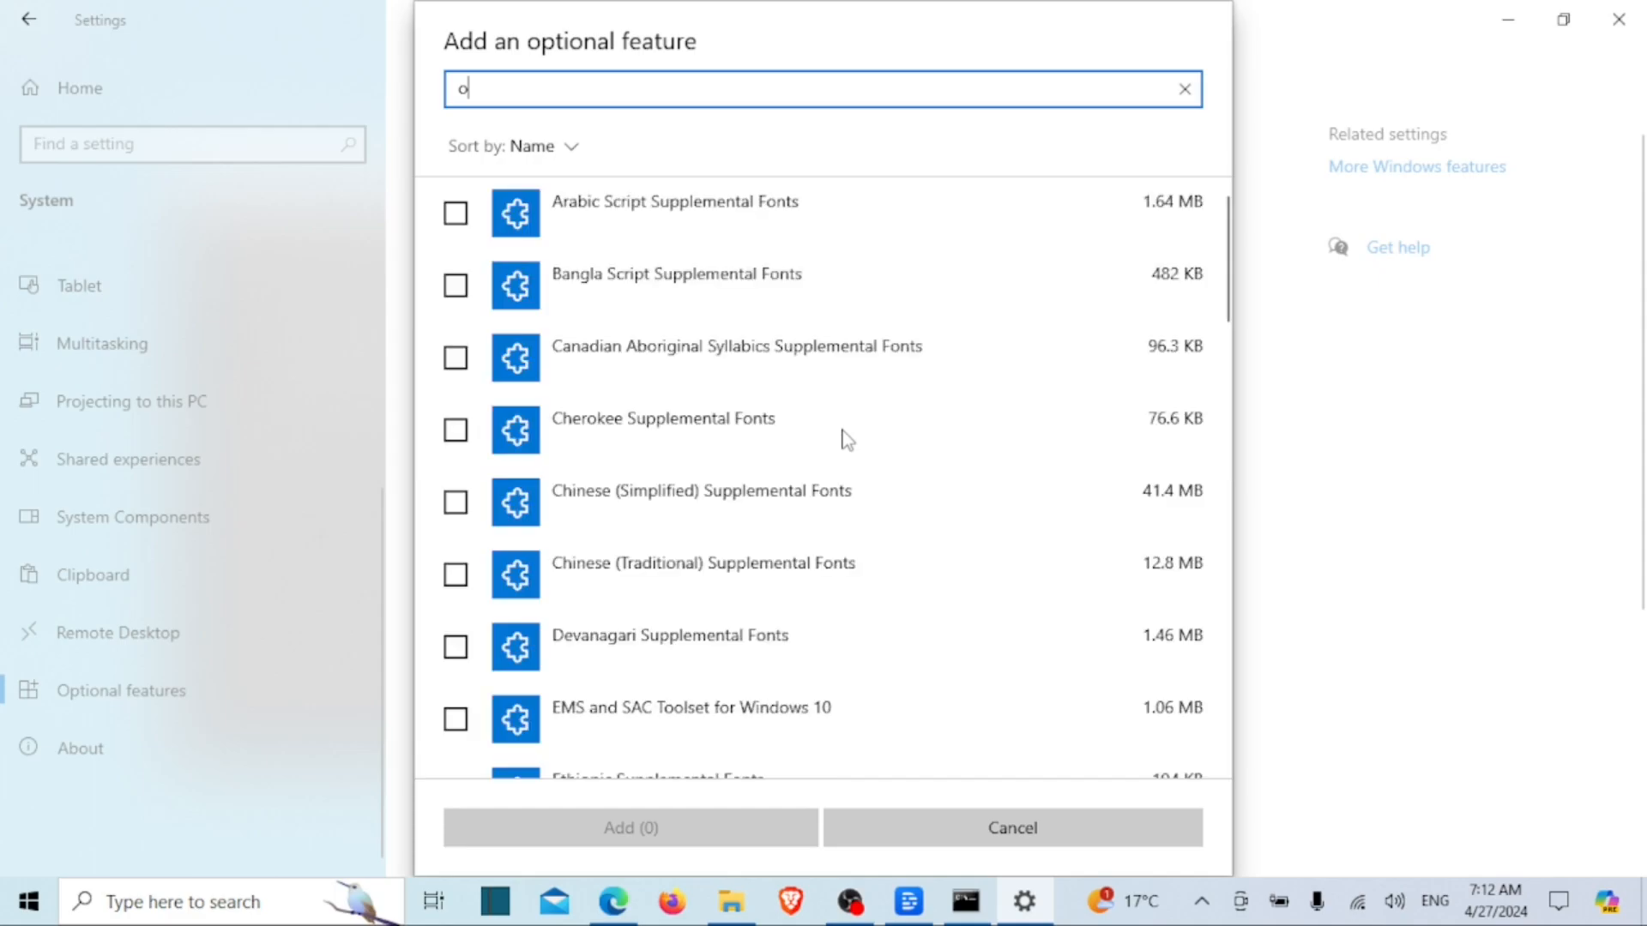
pyautogui.write('pen')
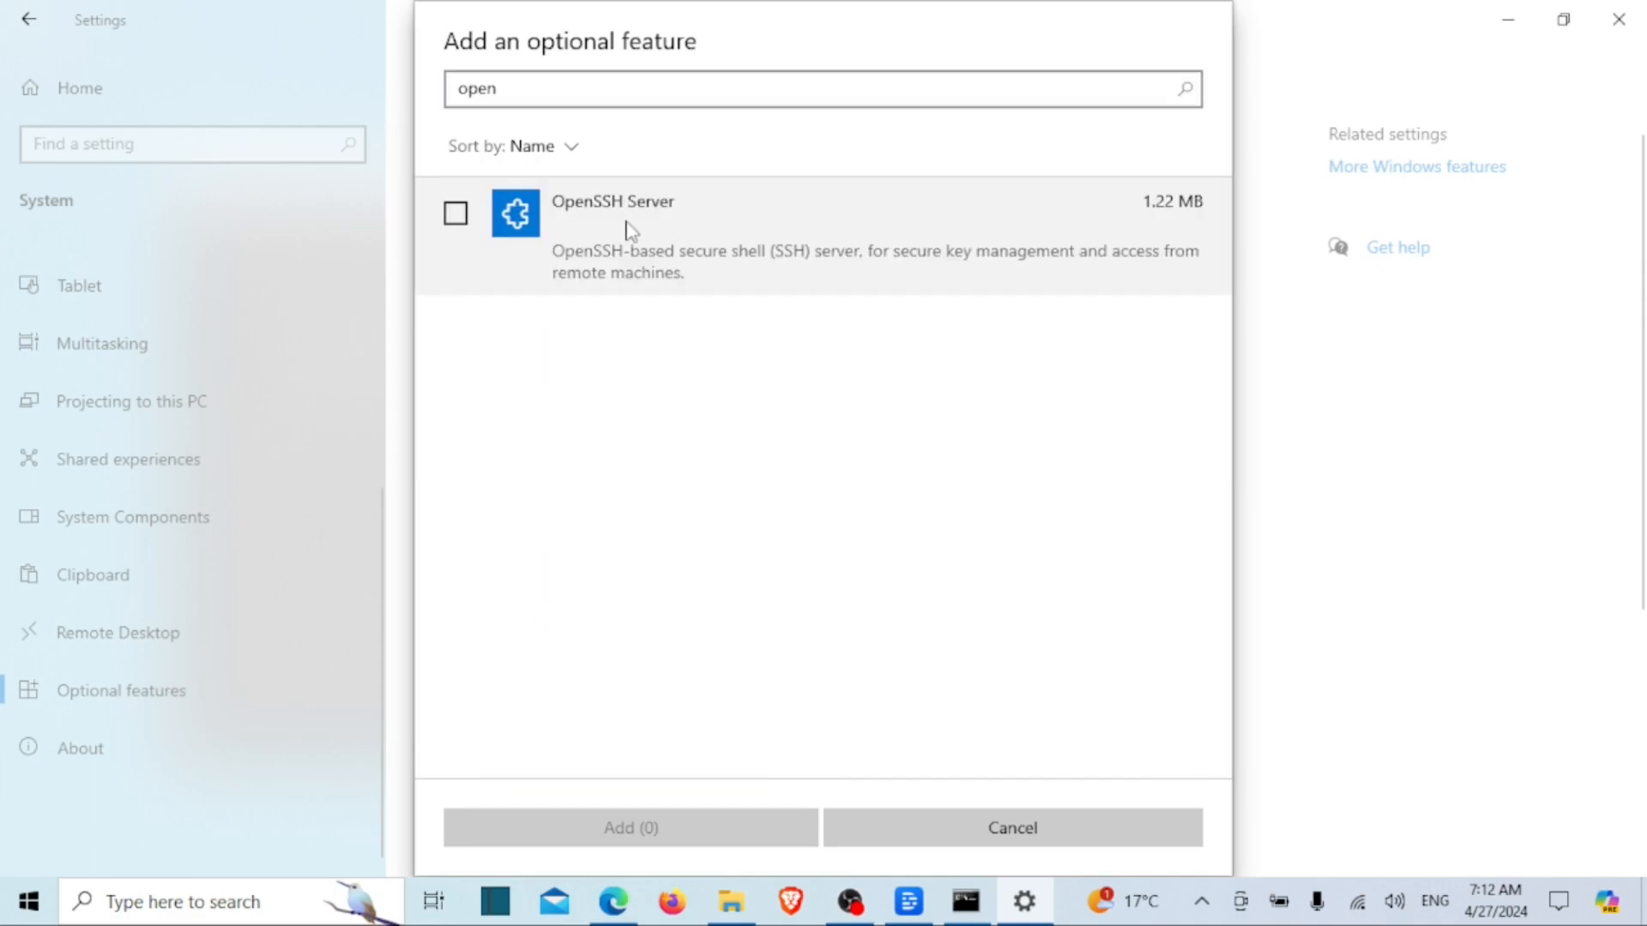
pyautogui.moveTo(1137, 594)
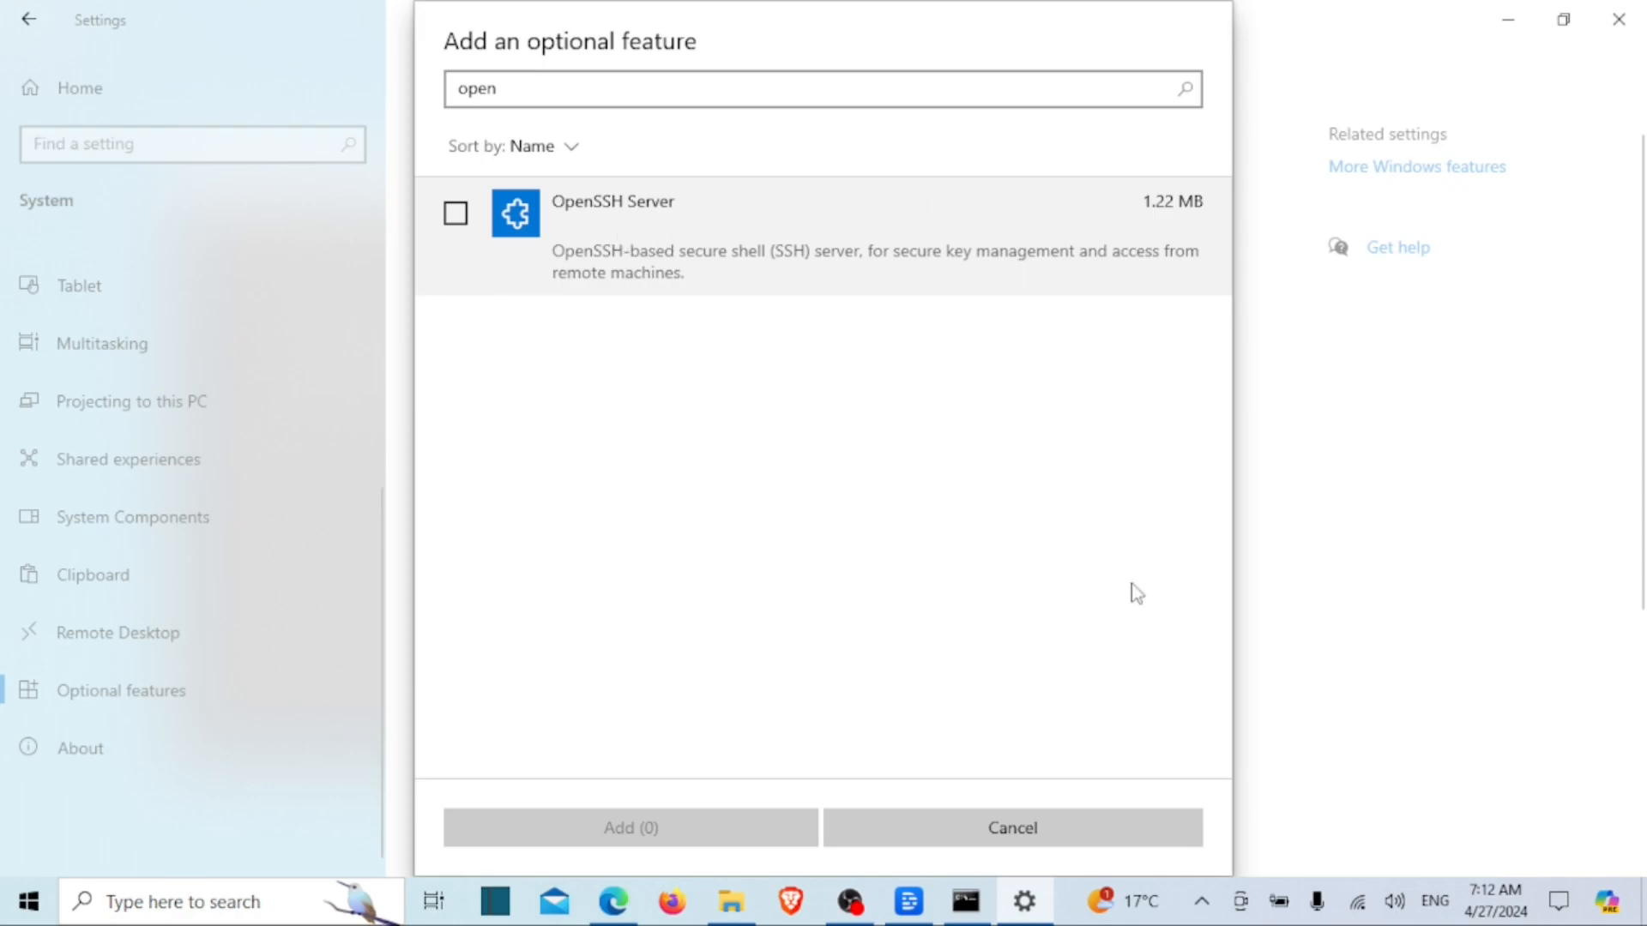
pyautogui.click(454, 214)
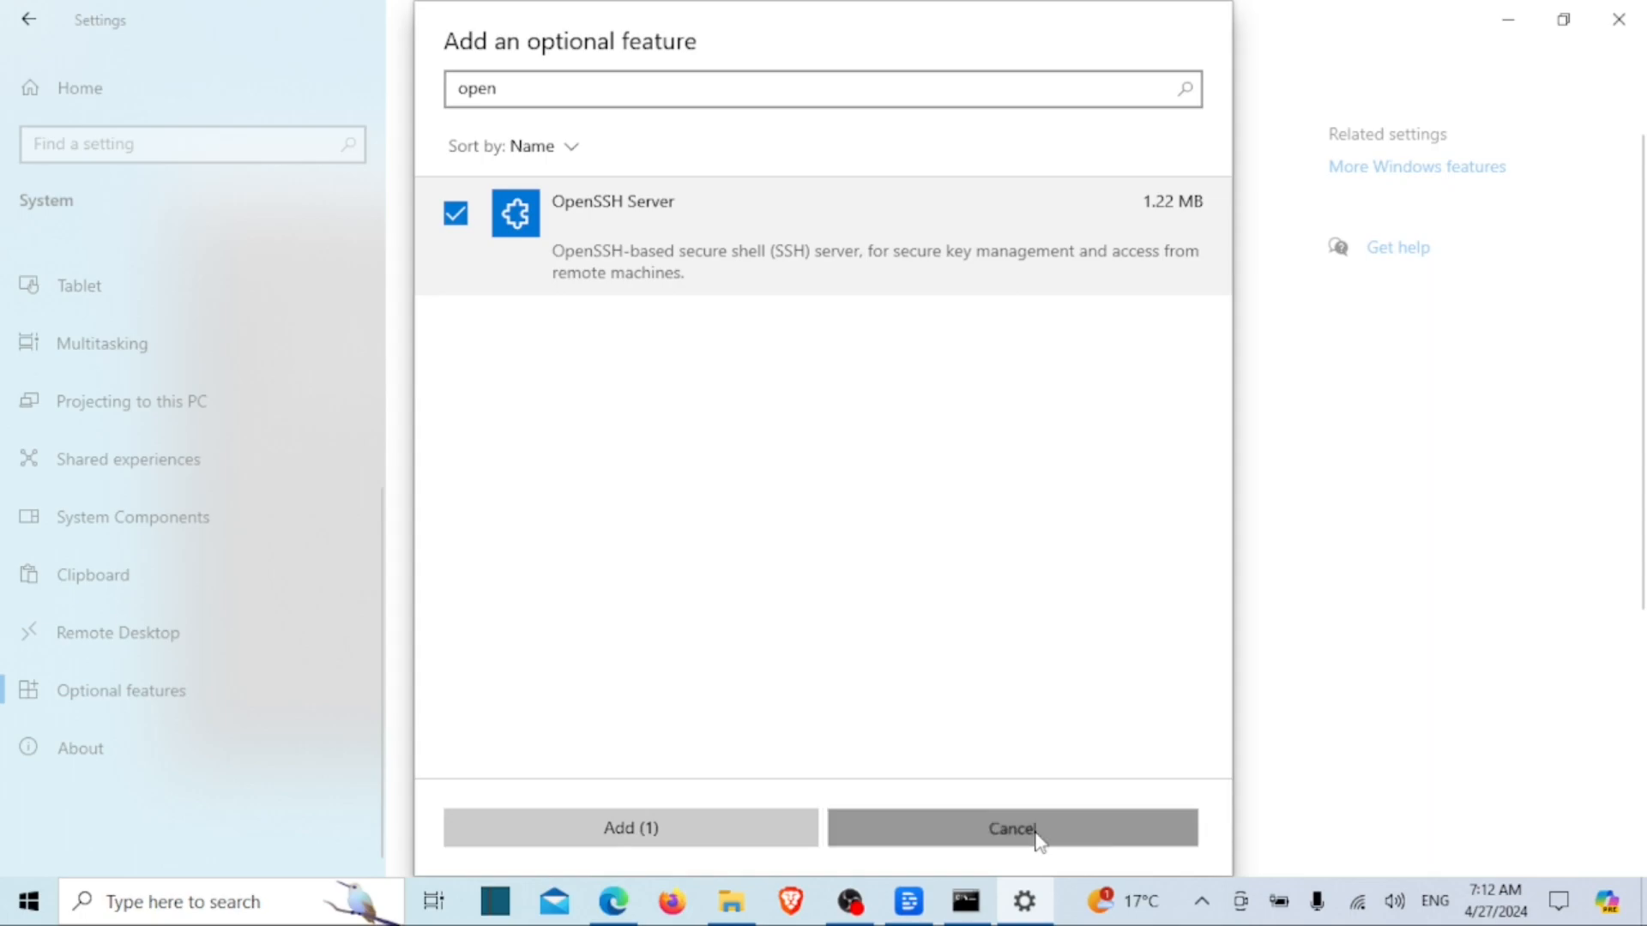
pyautogui.click(1010, 828)
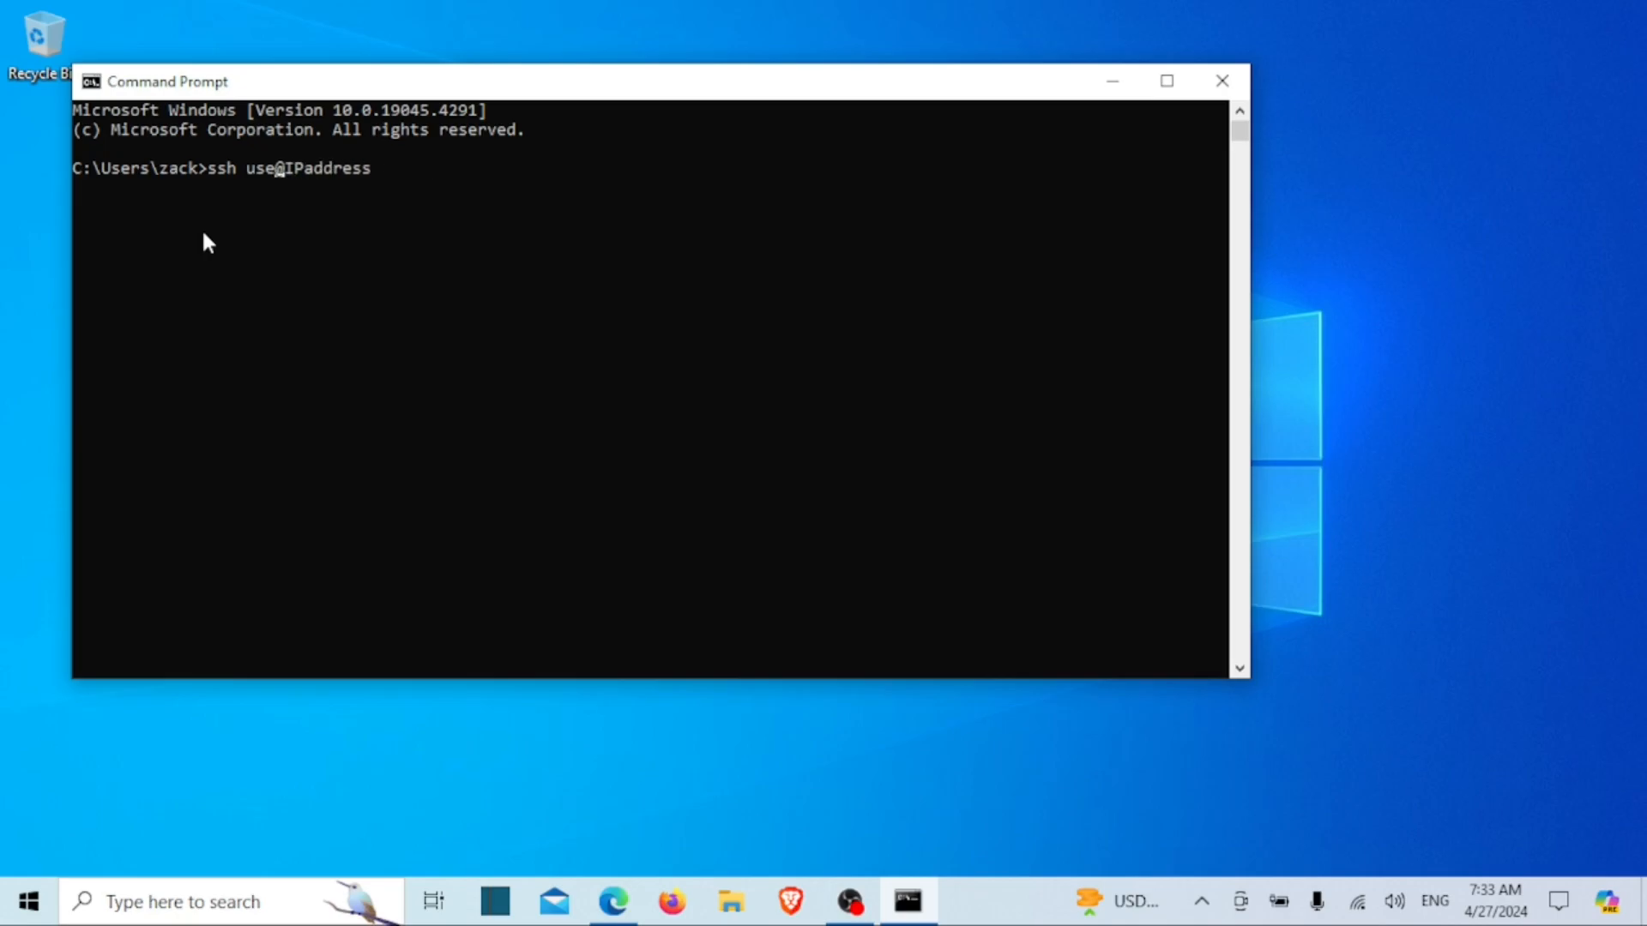
pyautogui.press('Backspace')
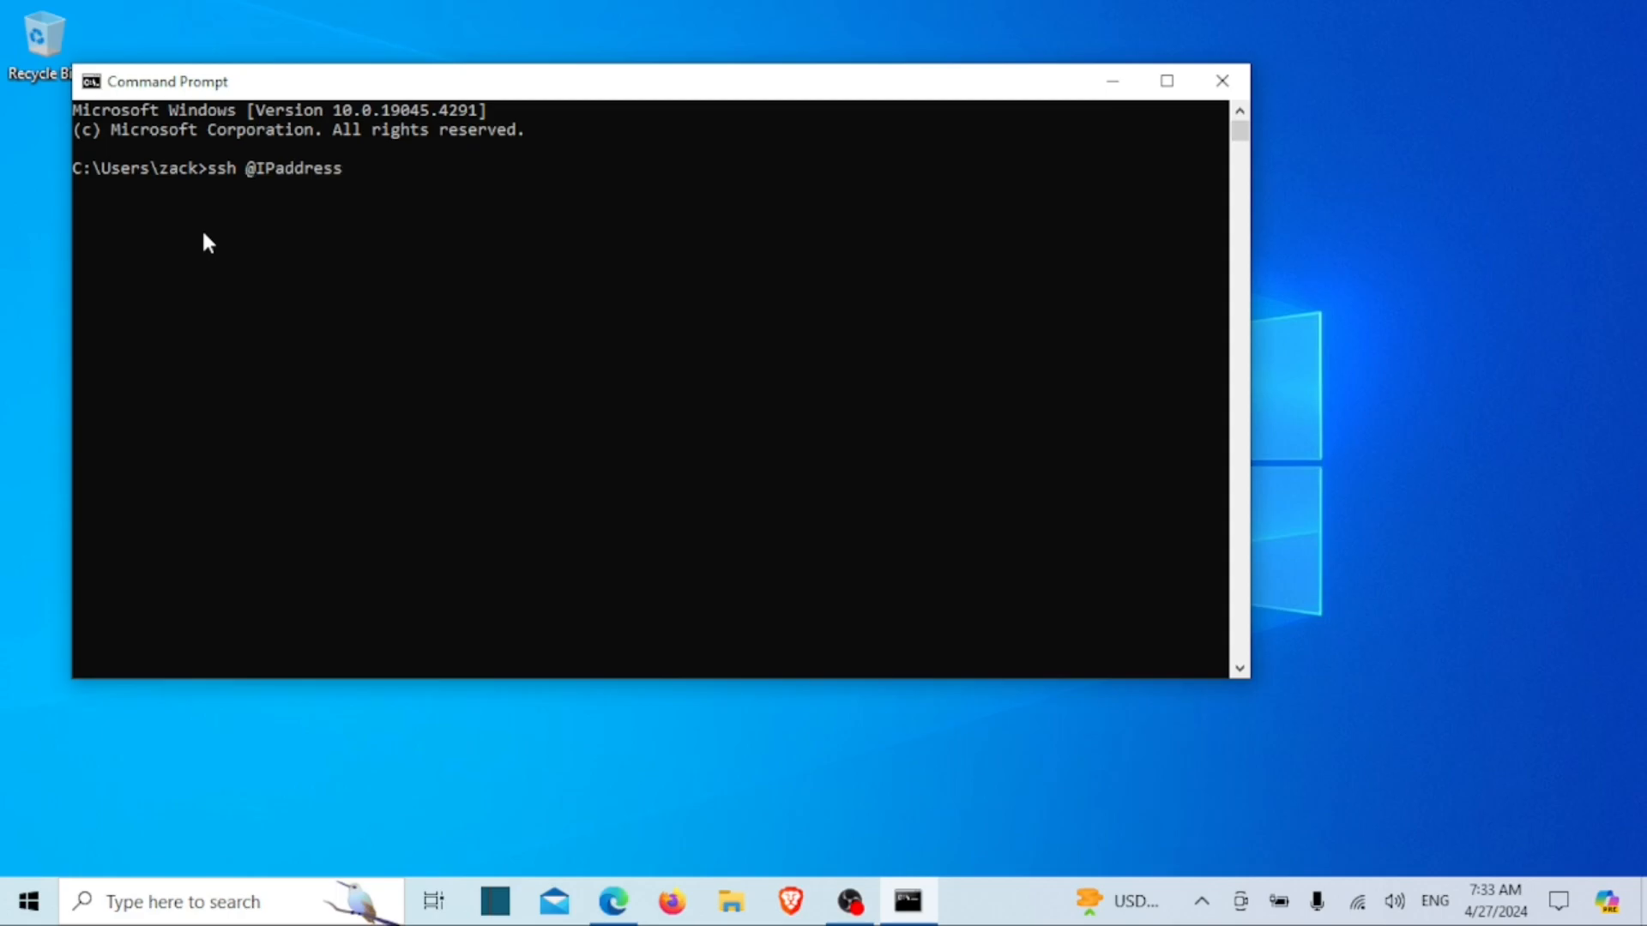
pyautogui.write('root')
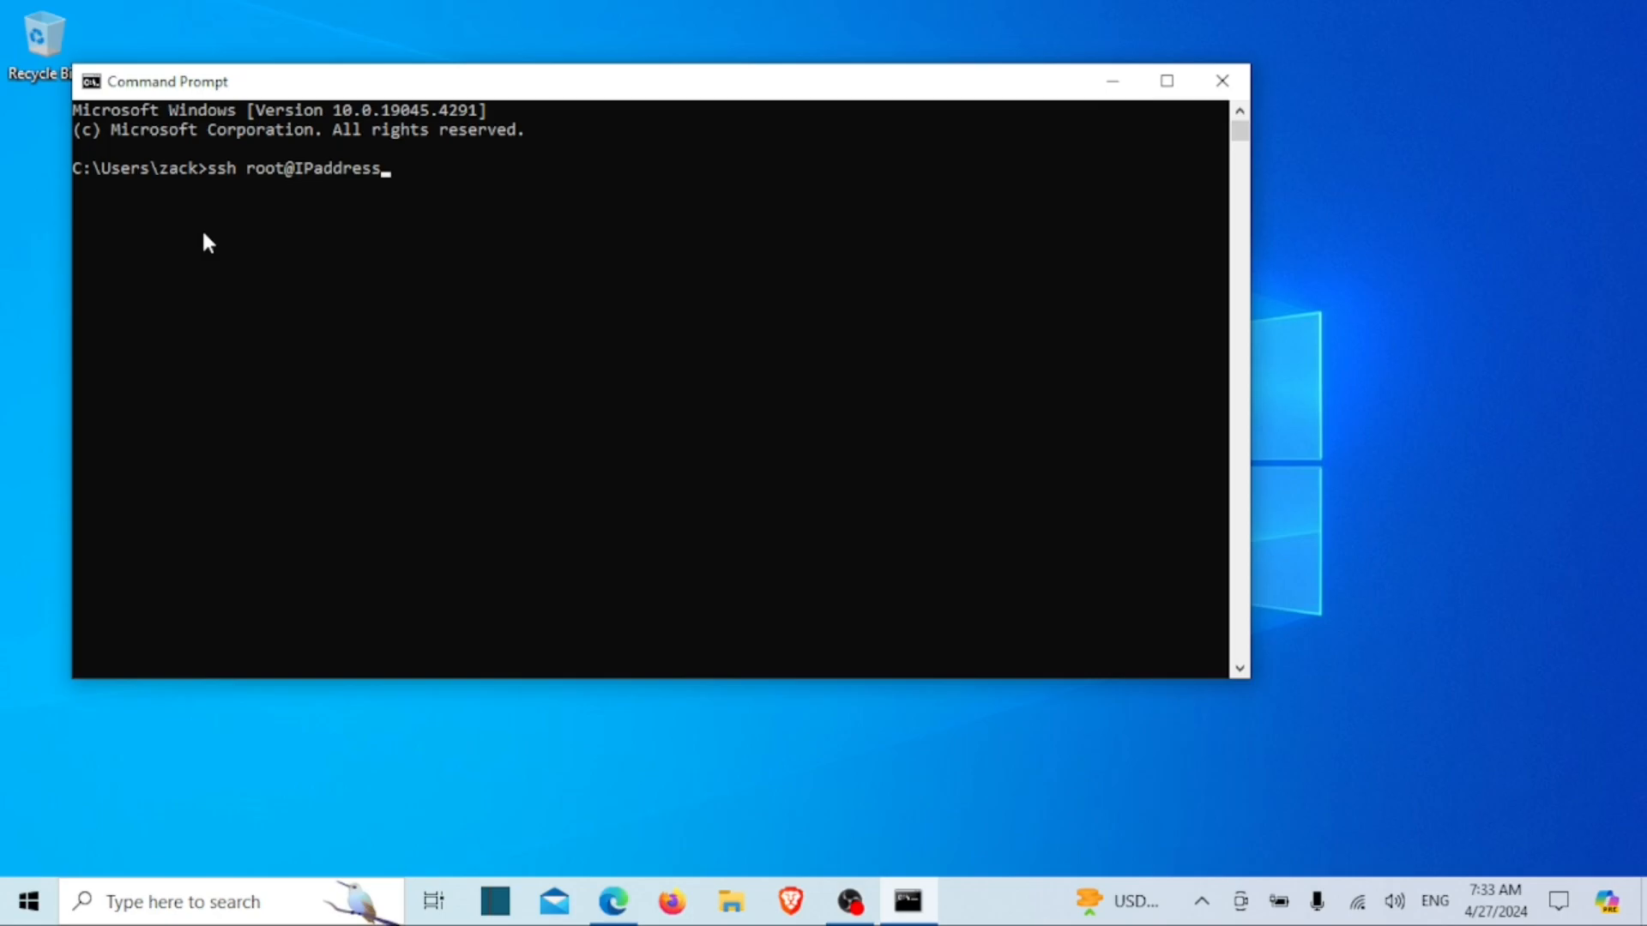
pyautogui.press('Backspace')
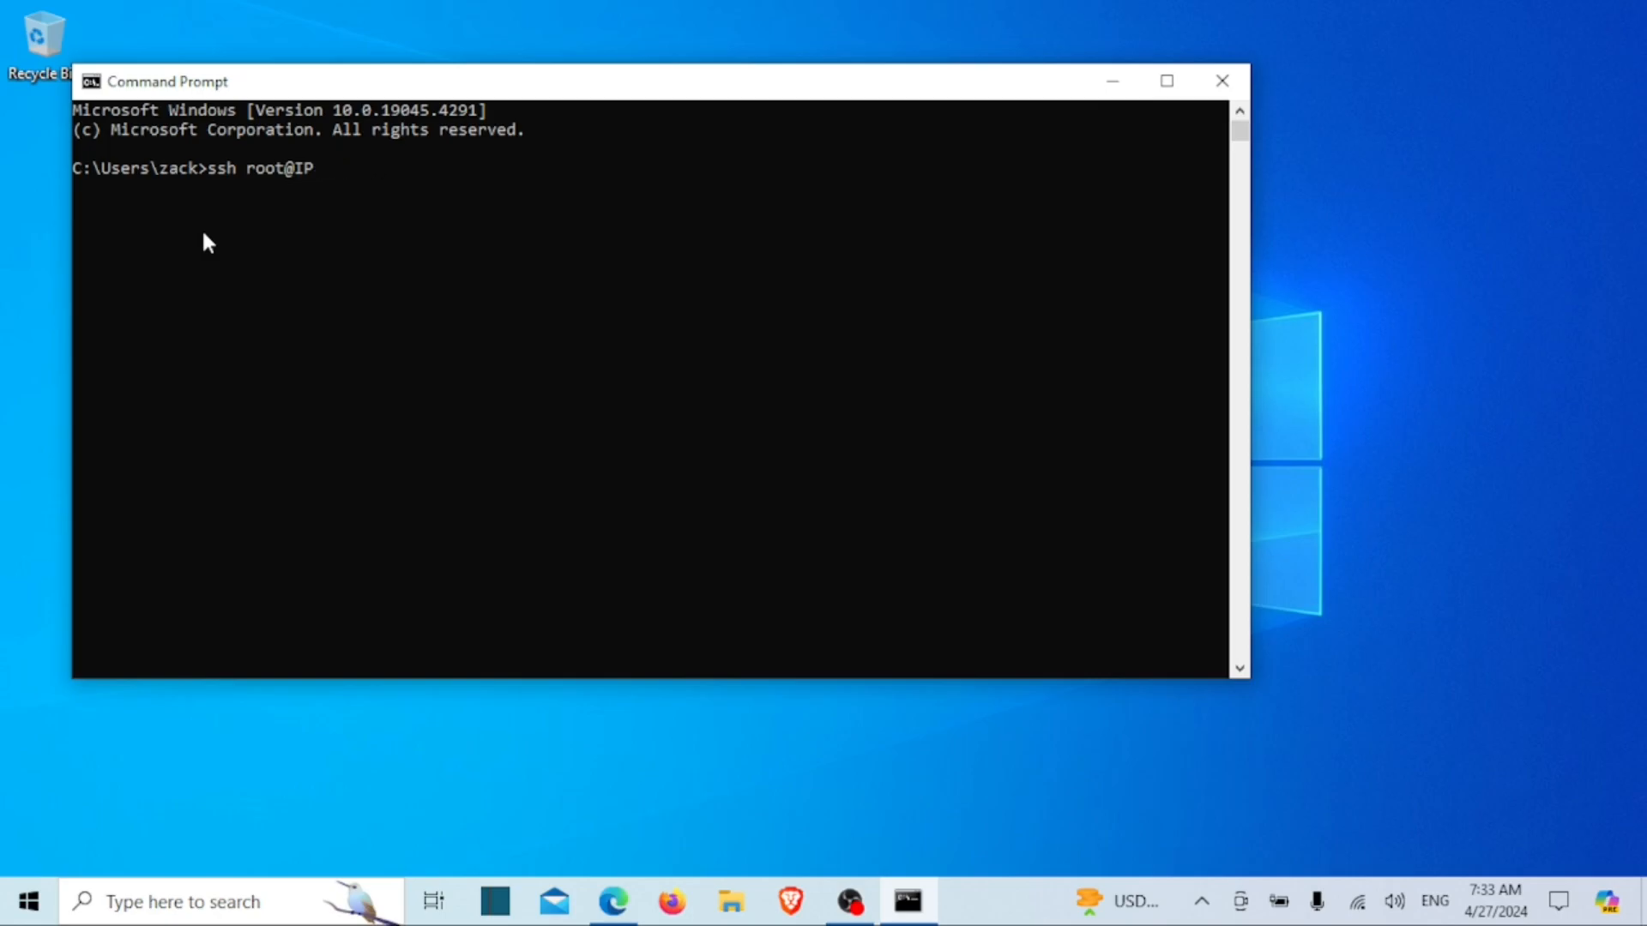
pyautogui.press('Backspace')
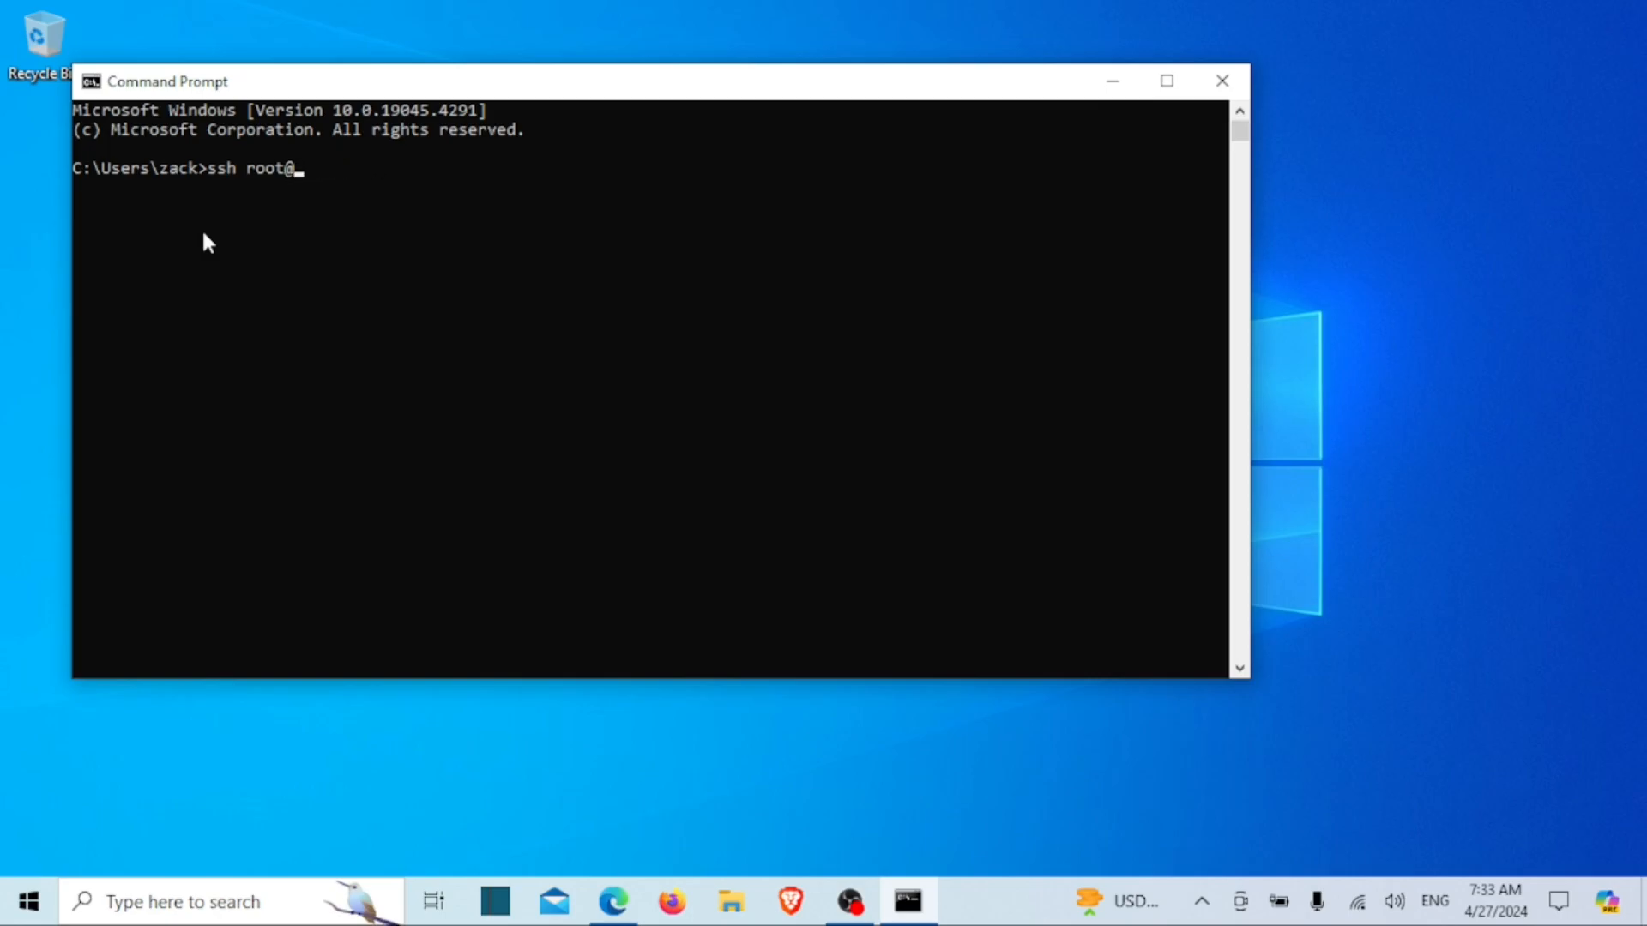
pyautogui.write('18')
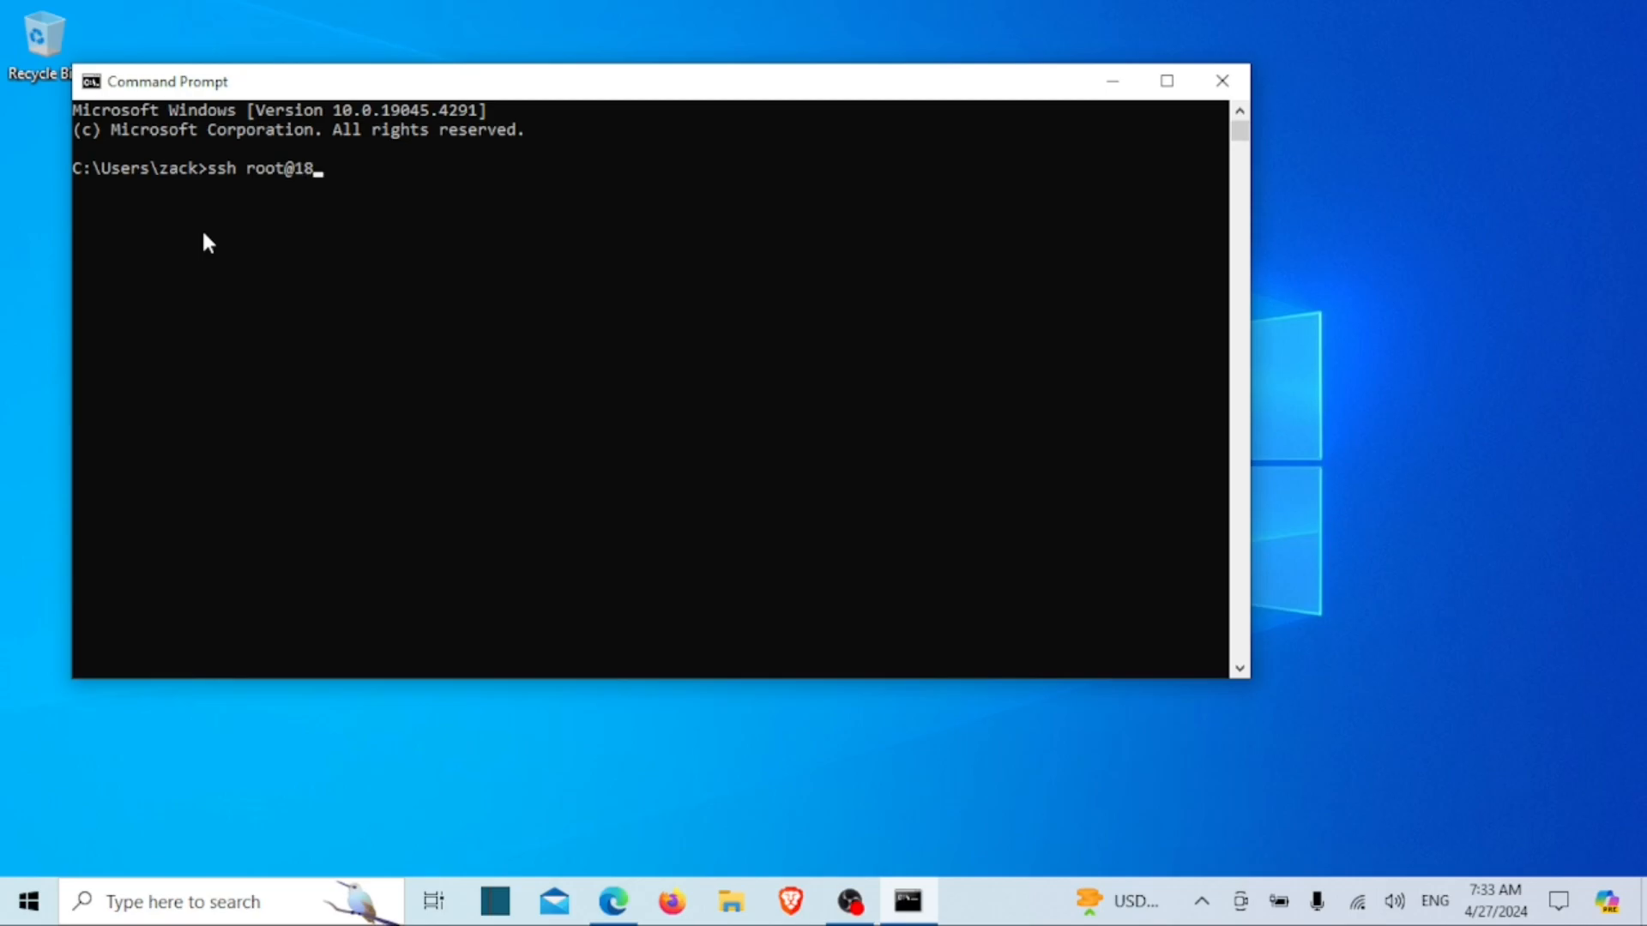
pyautogui.write('5.237.252.234')
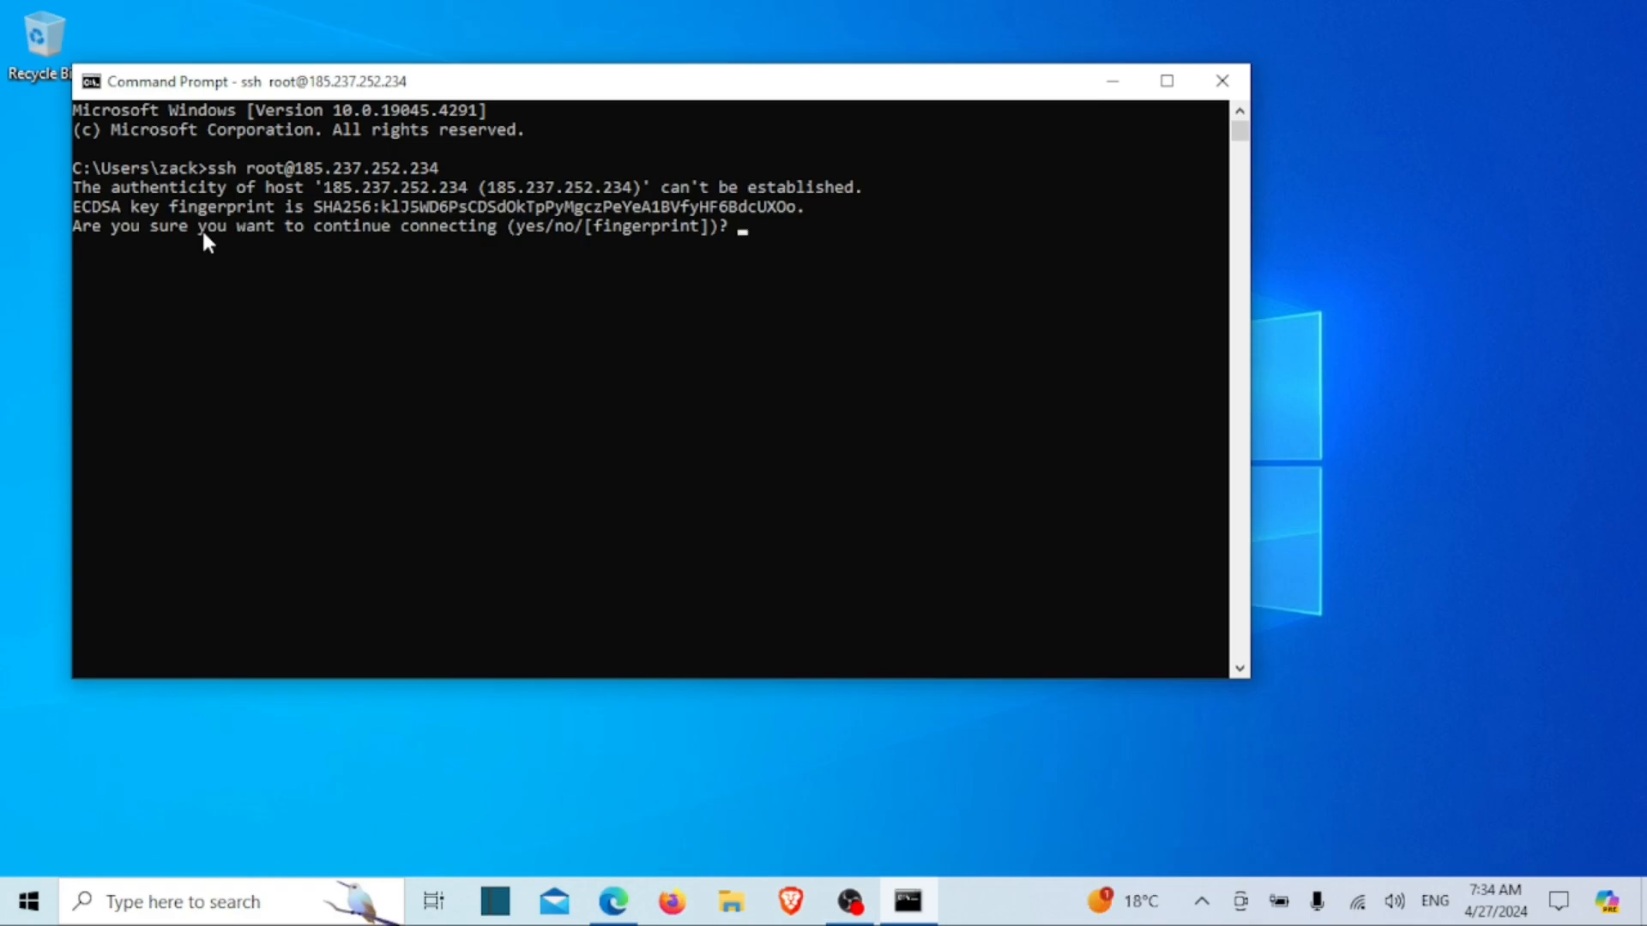
pyautogui.write('yes')
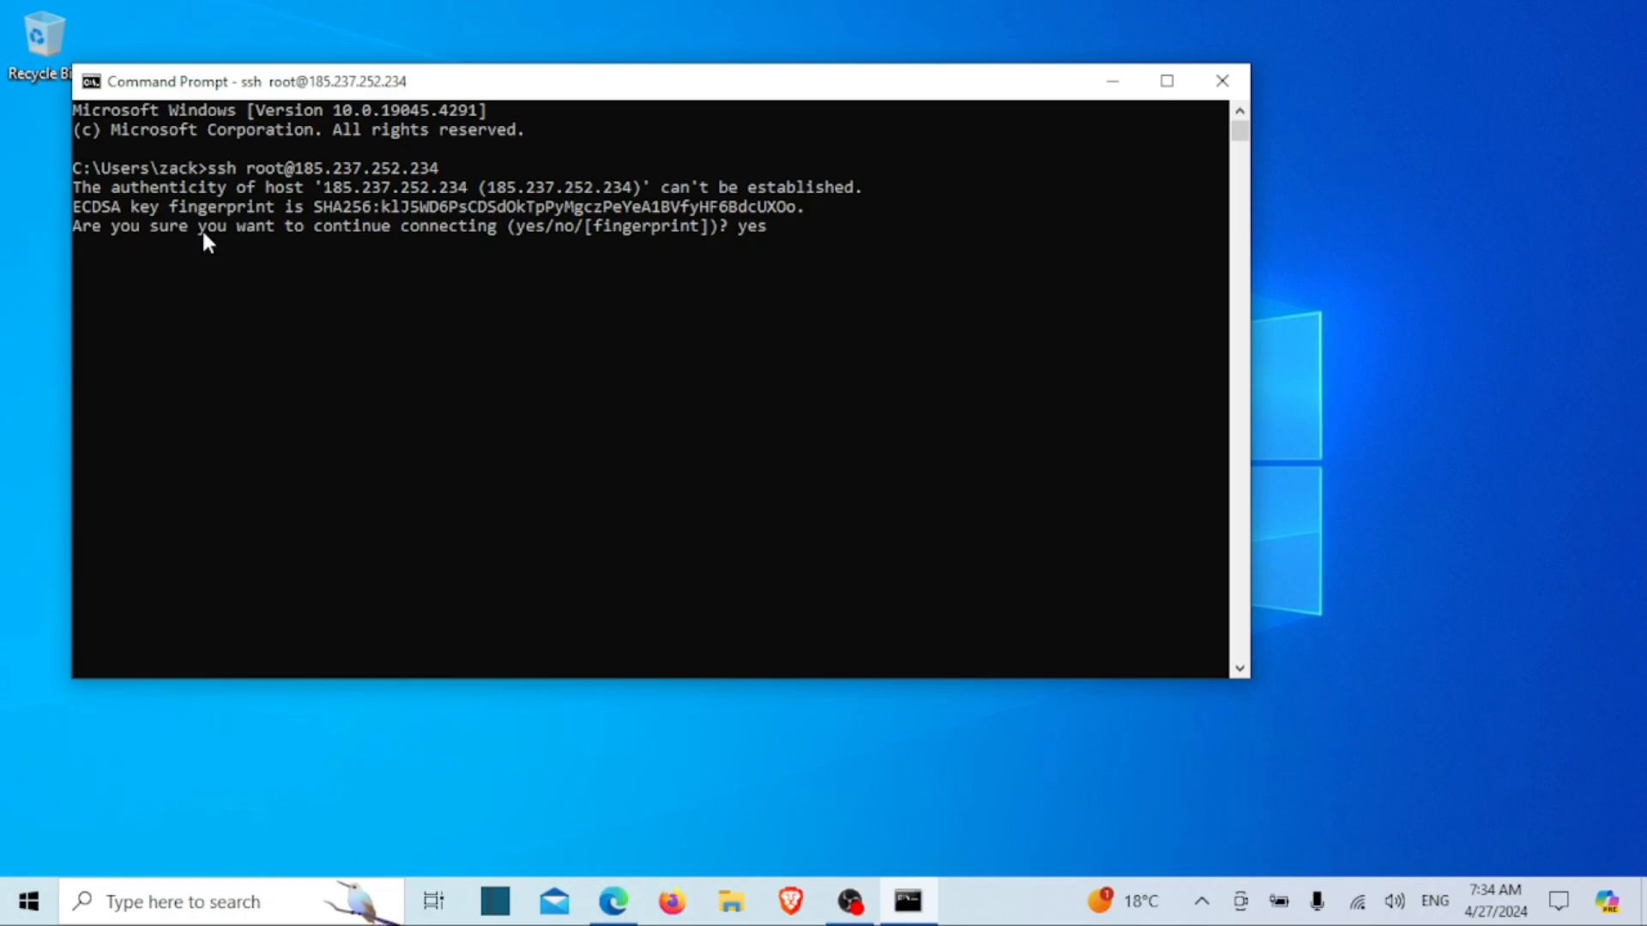
pyautogui.press('Return')
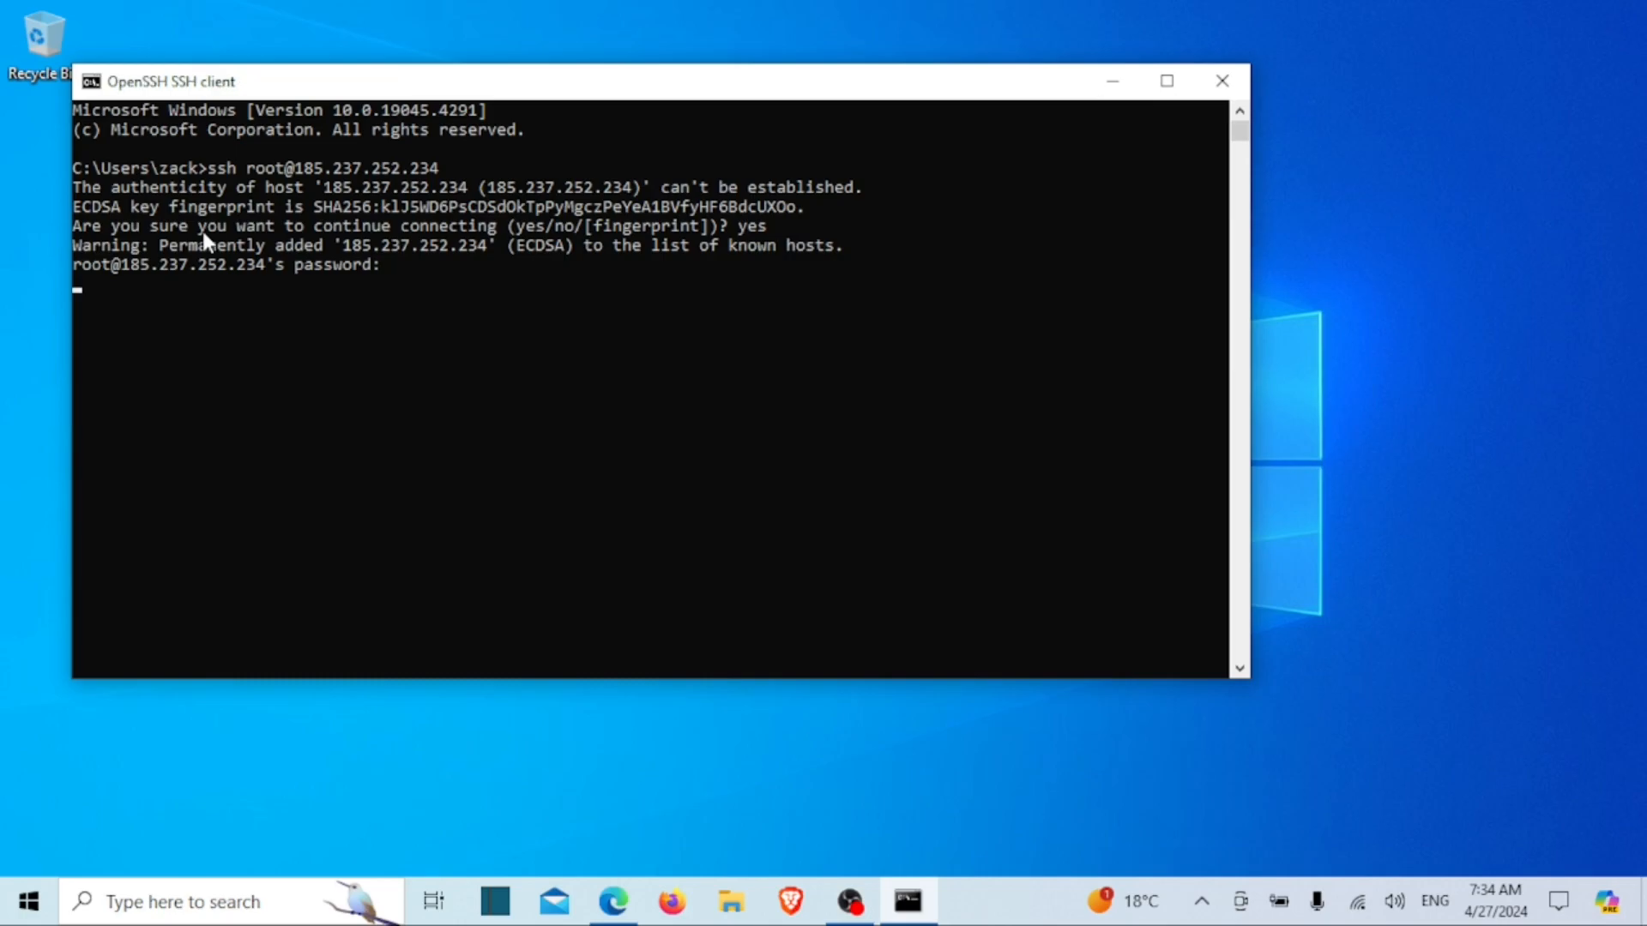
# - Submit the password and run sudo apt update on the Ubuntu server
pyautogui.press('Return')
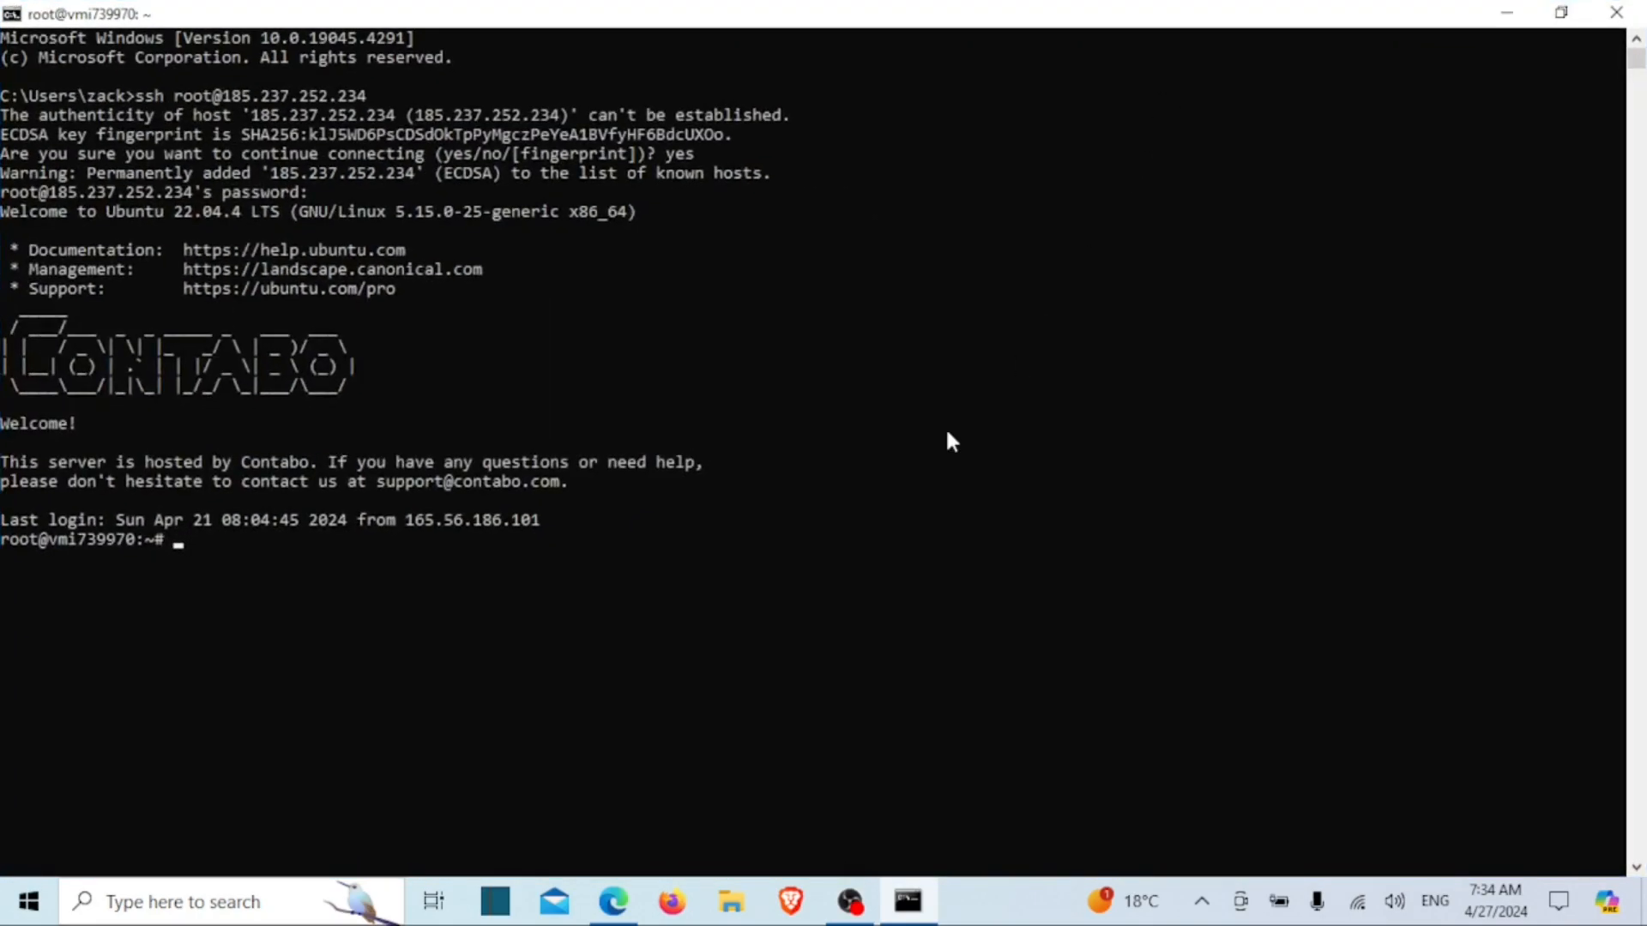
pyautogui.write('sudo')
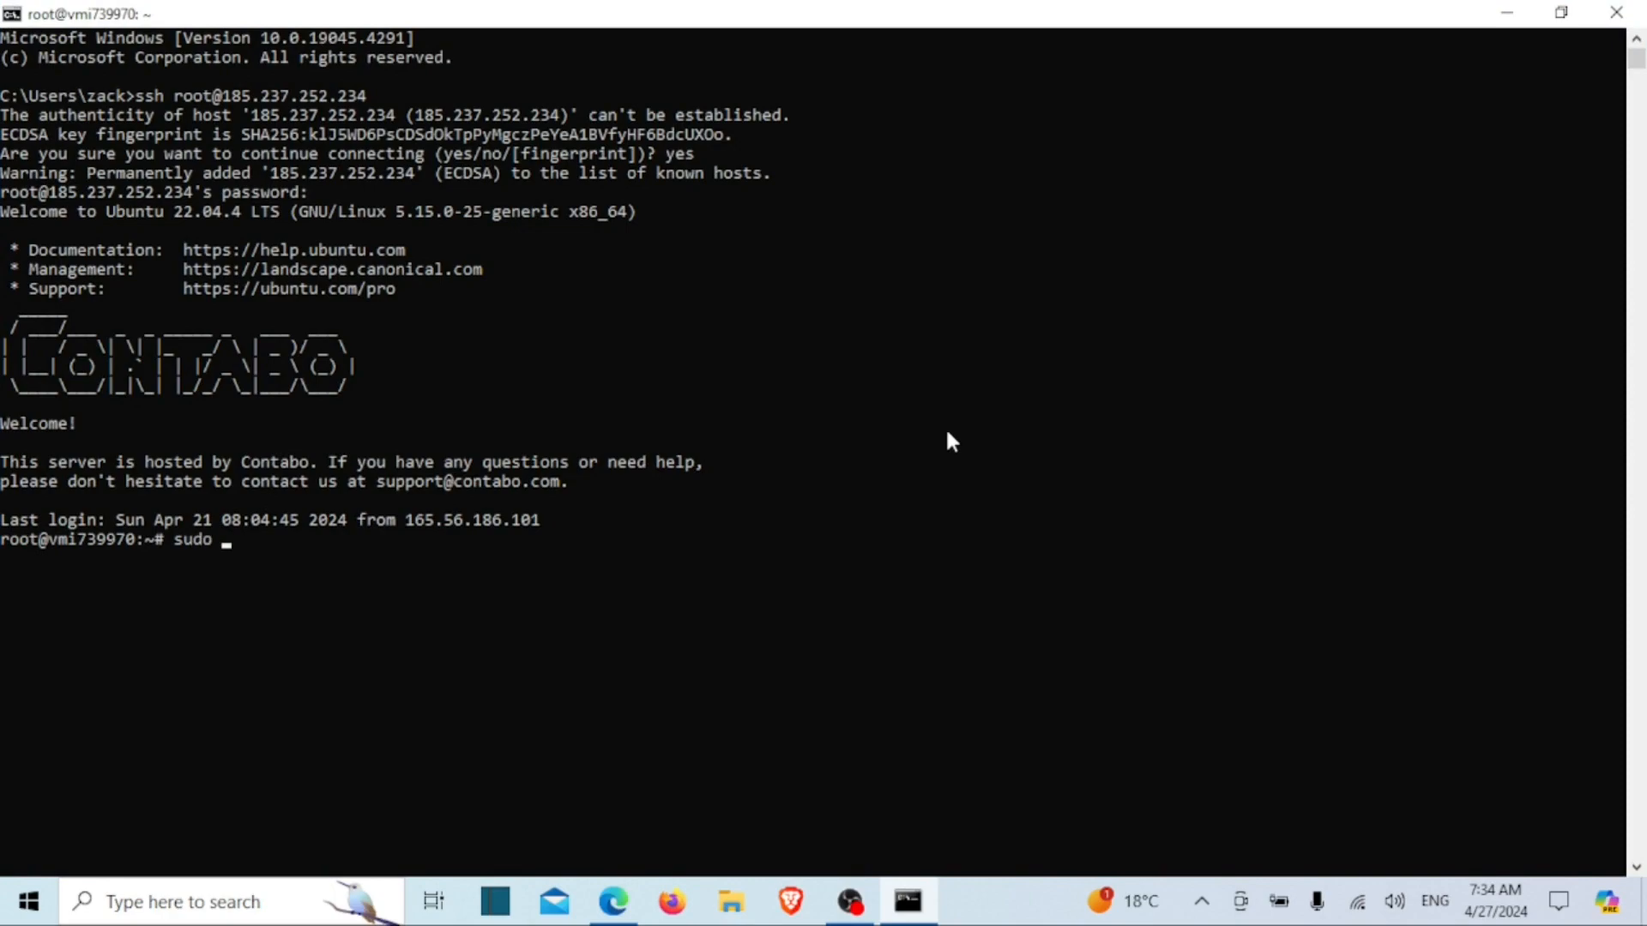
pyautogui.write('apt')
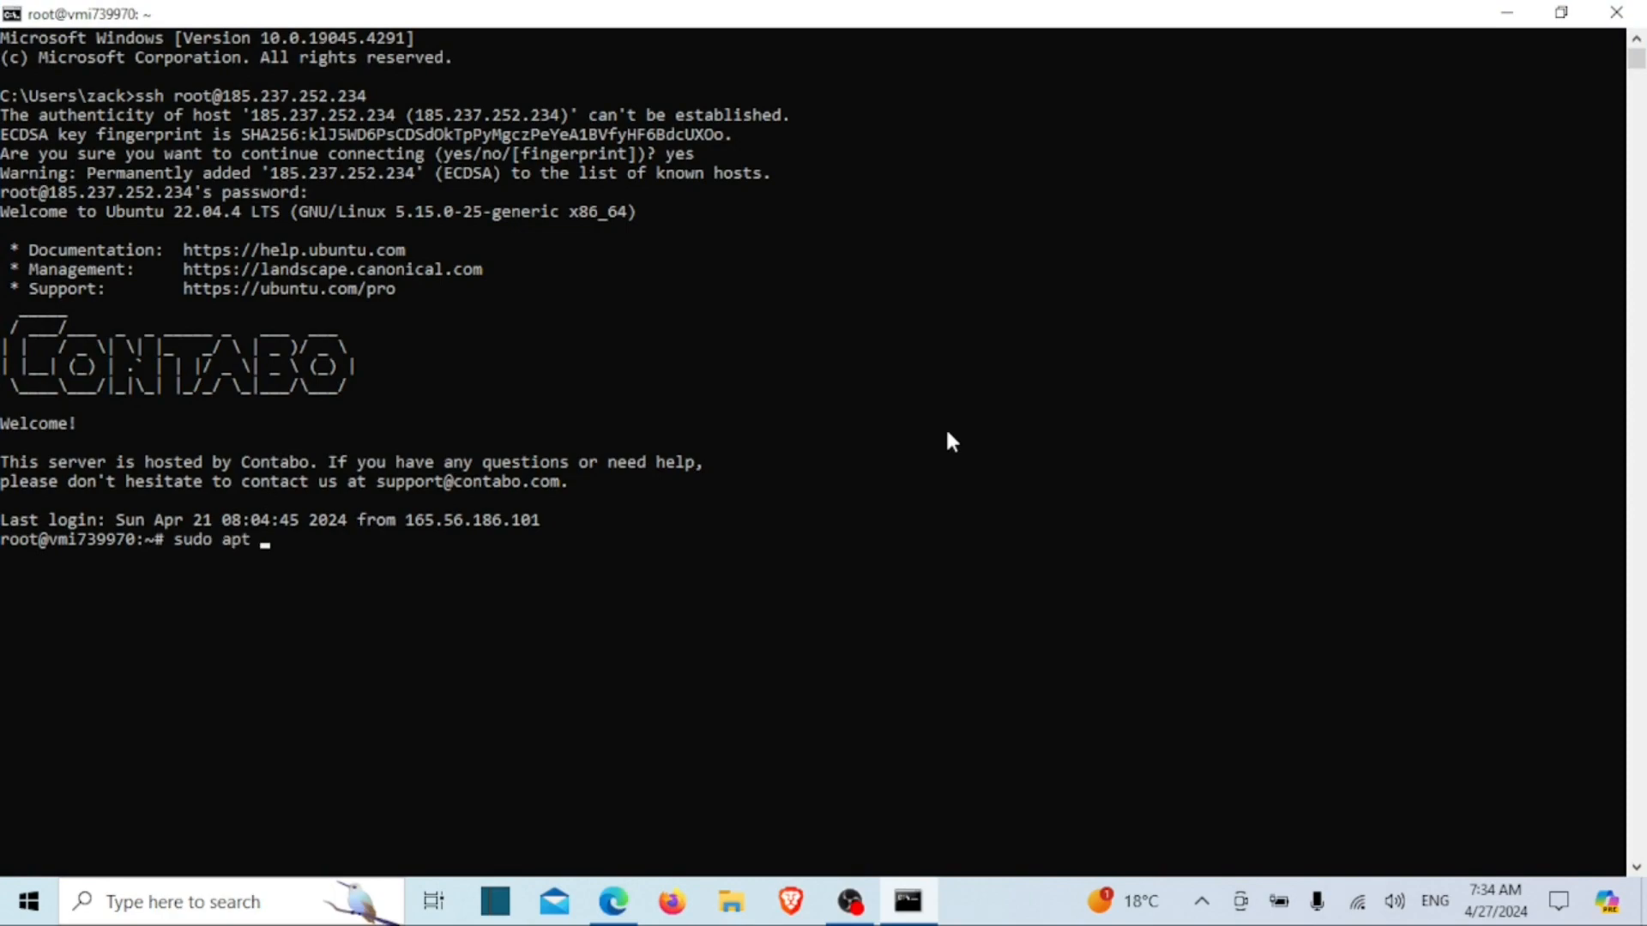
pyautogui.write('upda')
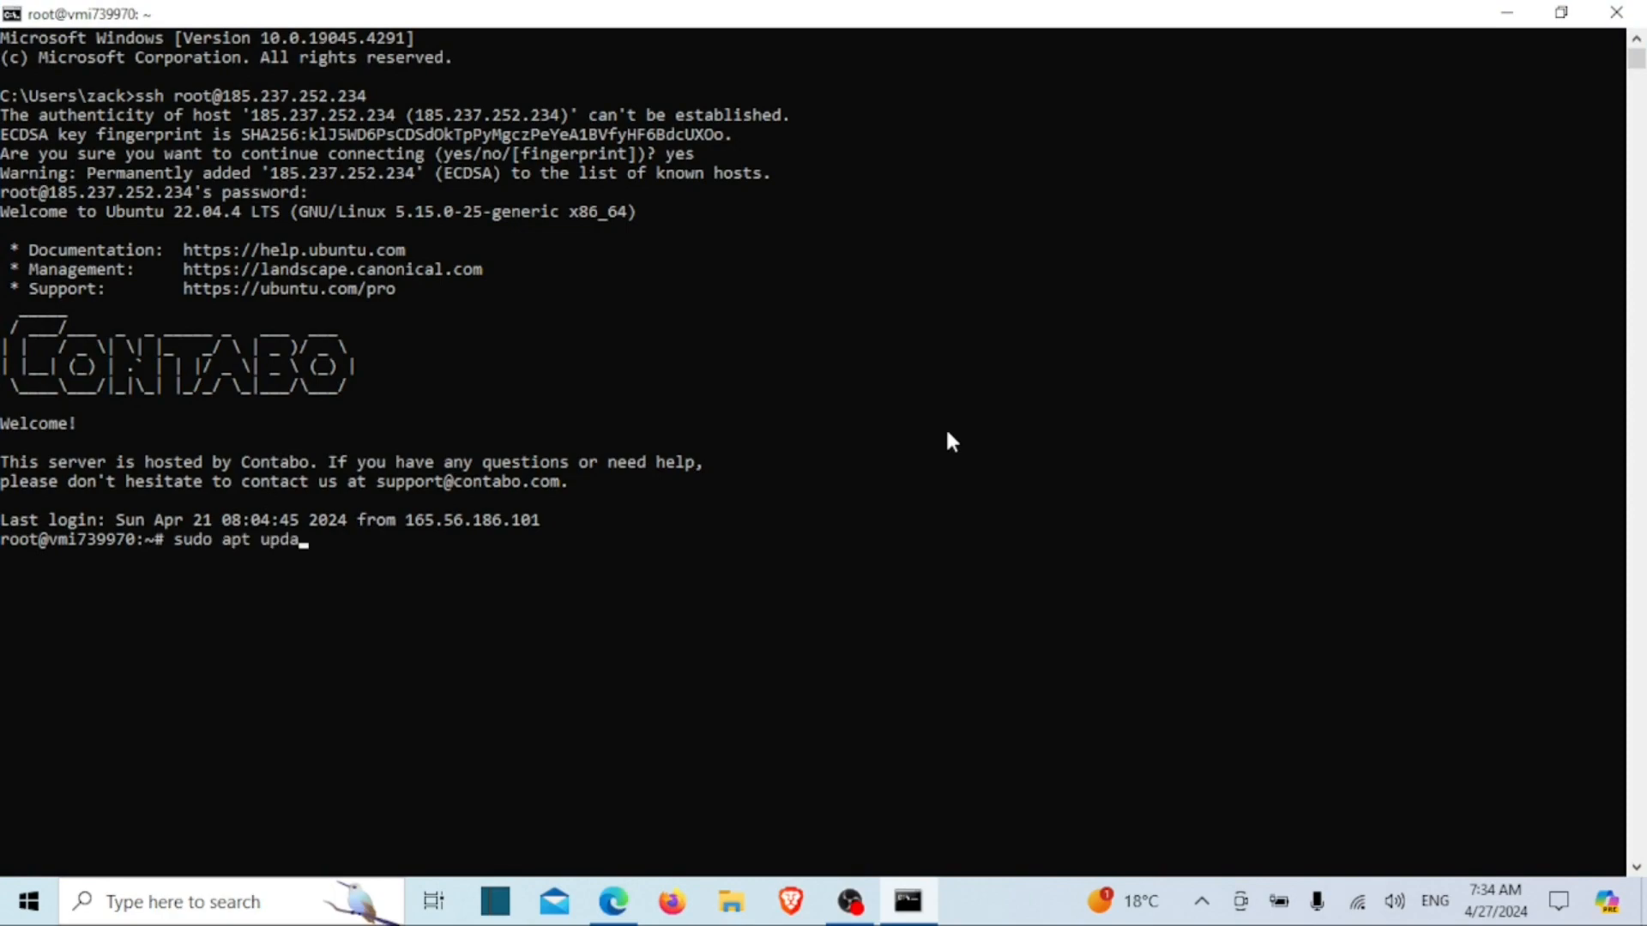
pyautogui.press('Return')
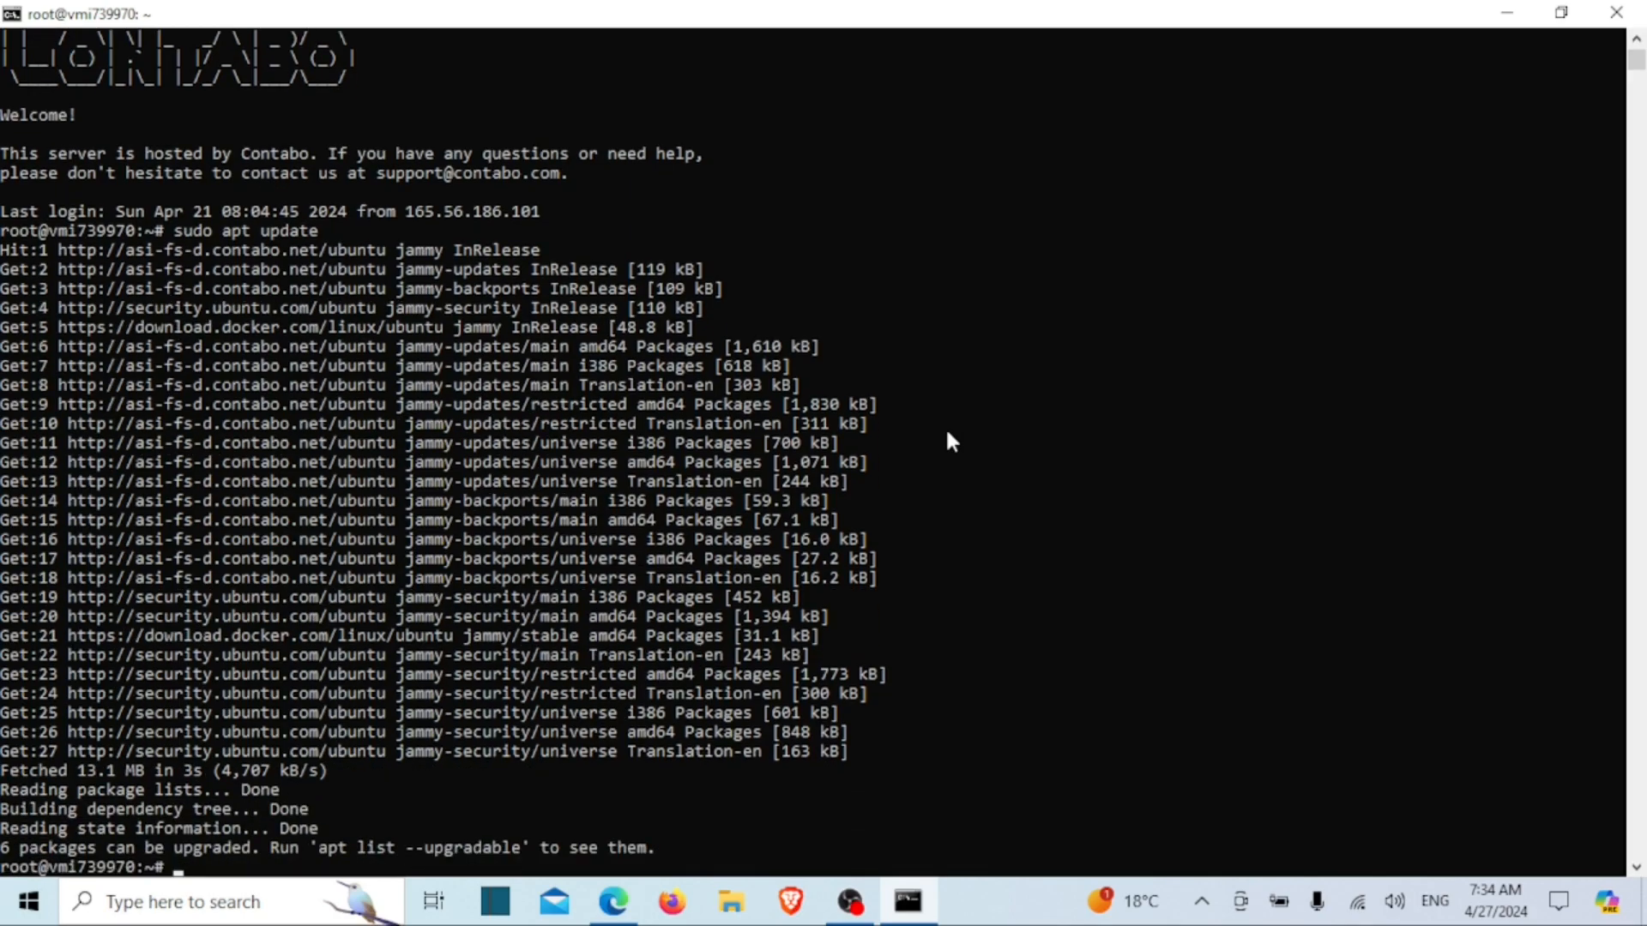
# - Run sudo apt upgrade, ending at a fresh local Command Prompt
pyautogui.write('s')
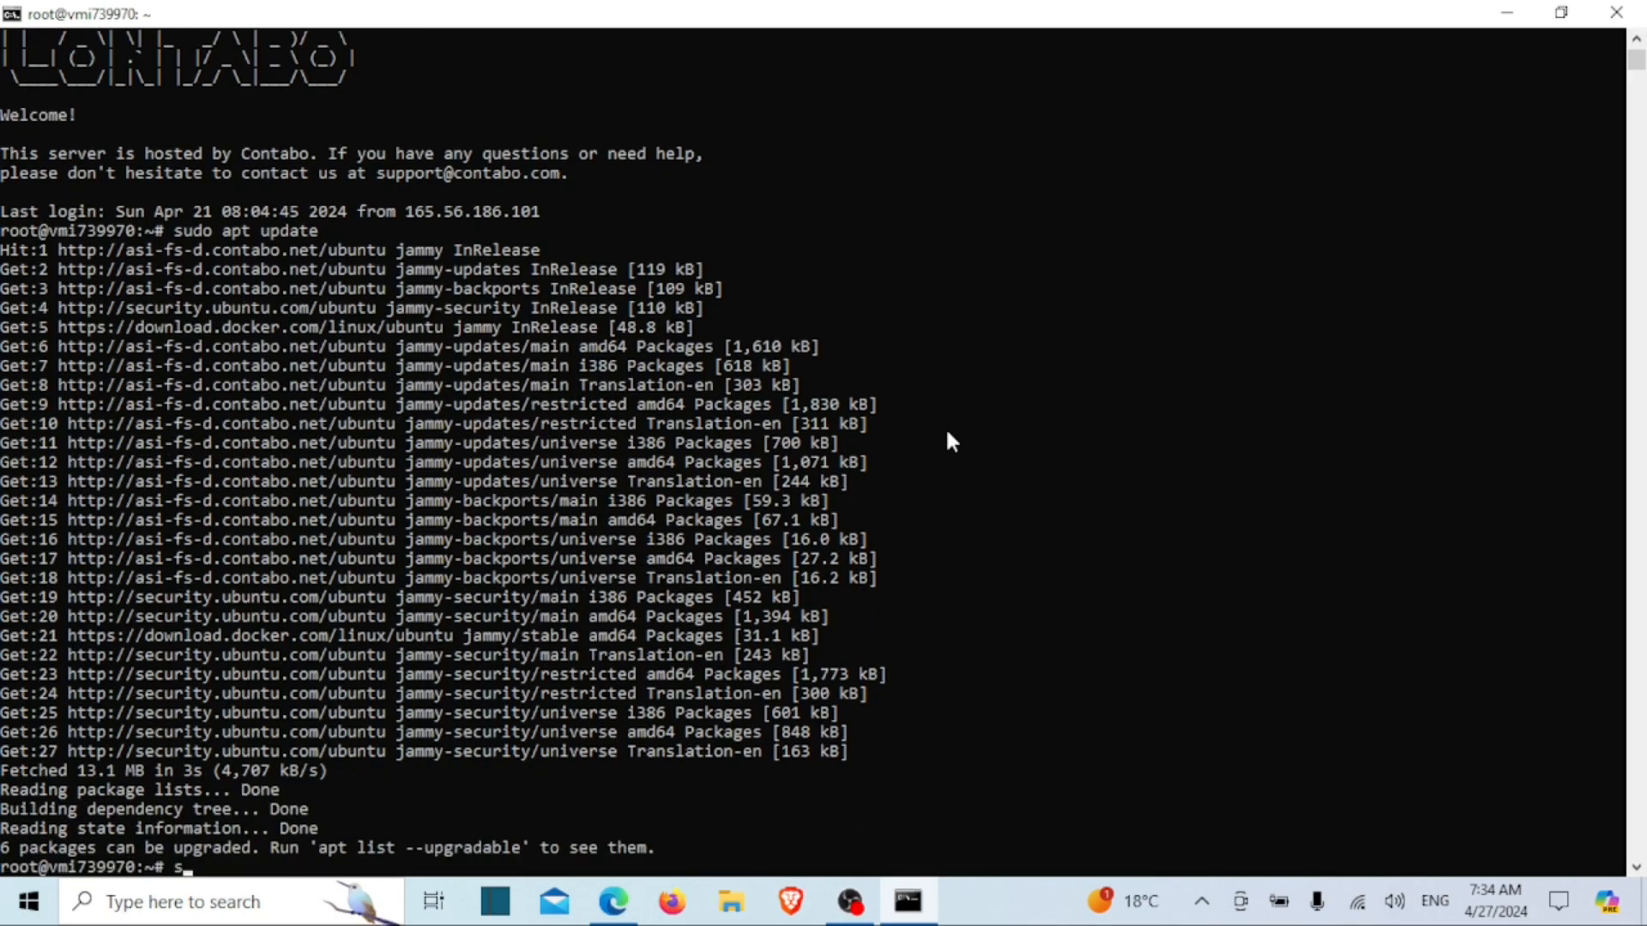
pyautogui.write('udo apt upg')
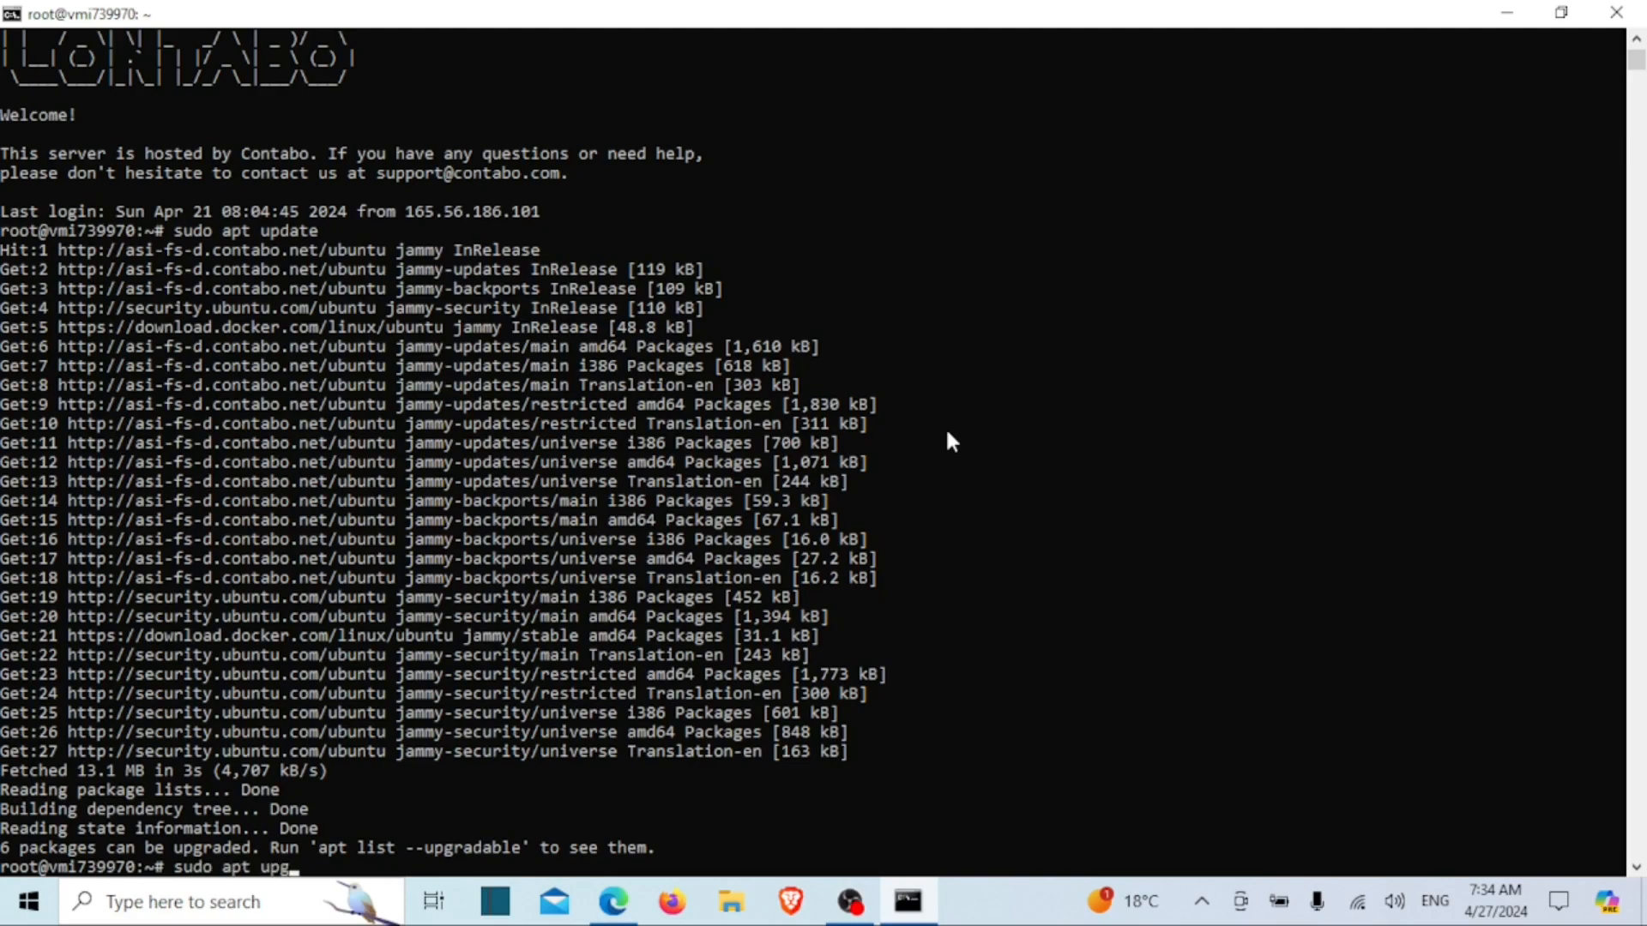
pyautogui.press('Return')
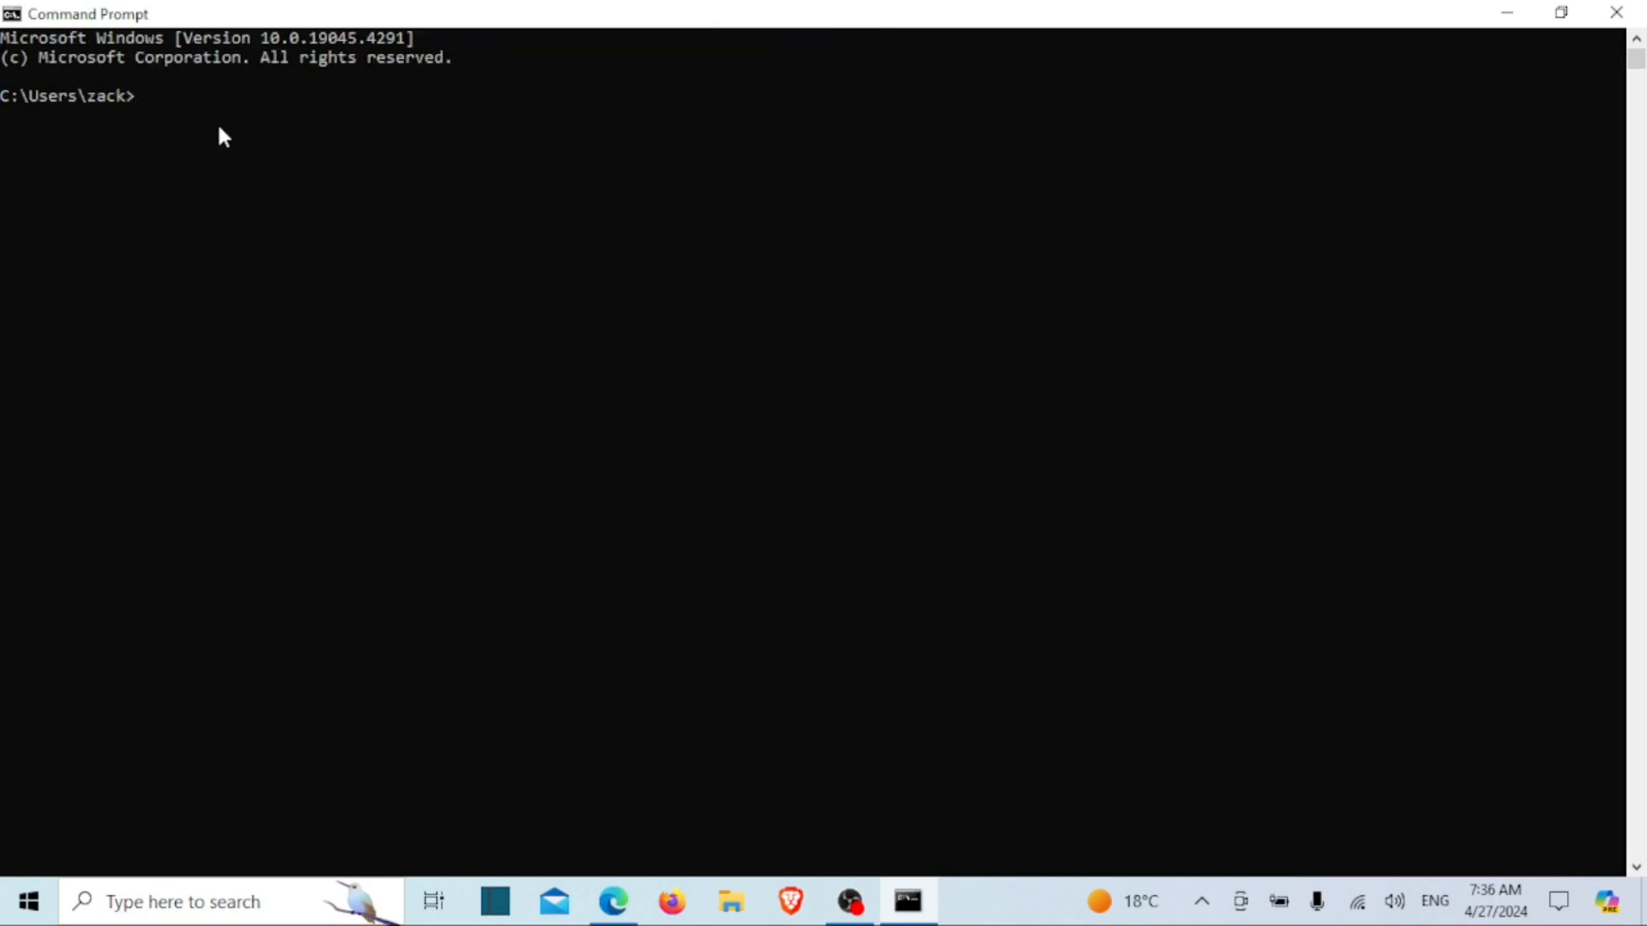
# - Type 'ssh -i C:\Users\User/.ssh/id_rsa username@IPaddress' followed by port digits 27 and 9
pyautogui.write('ssh -i C:\\Users\\User/.ssh/id_rsa username@IPaddress')
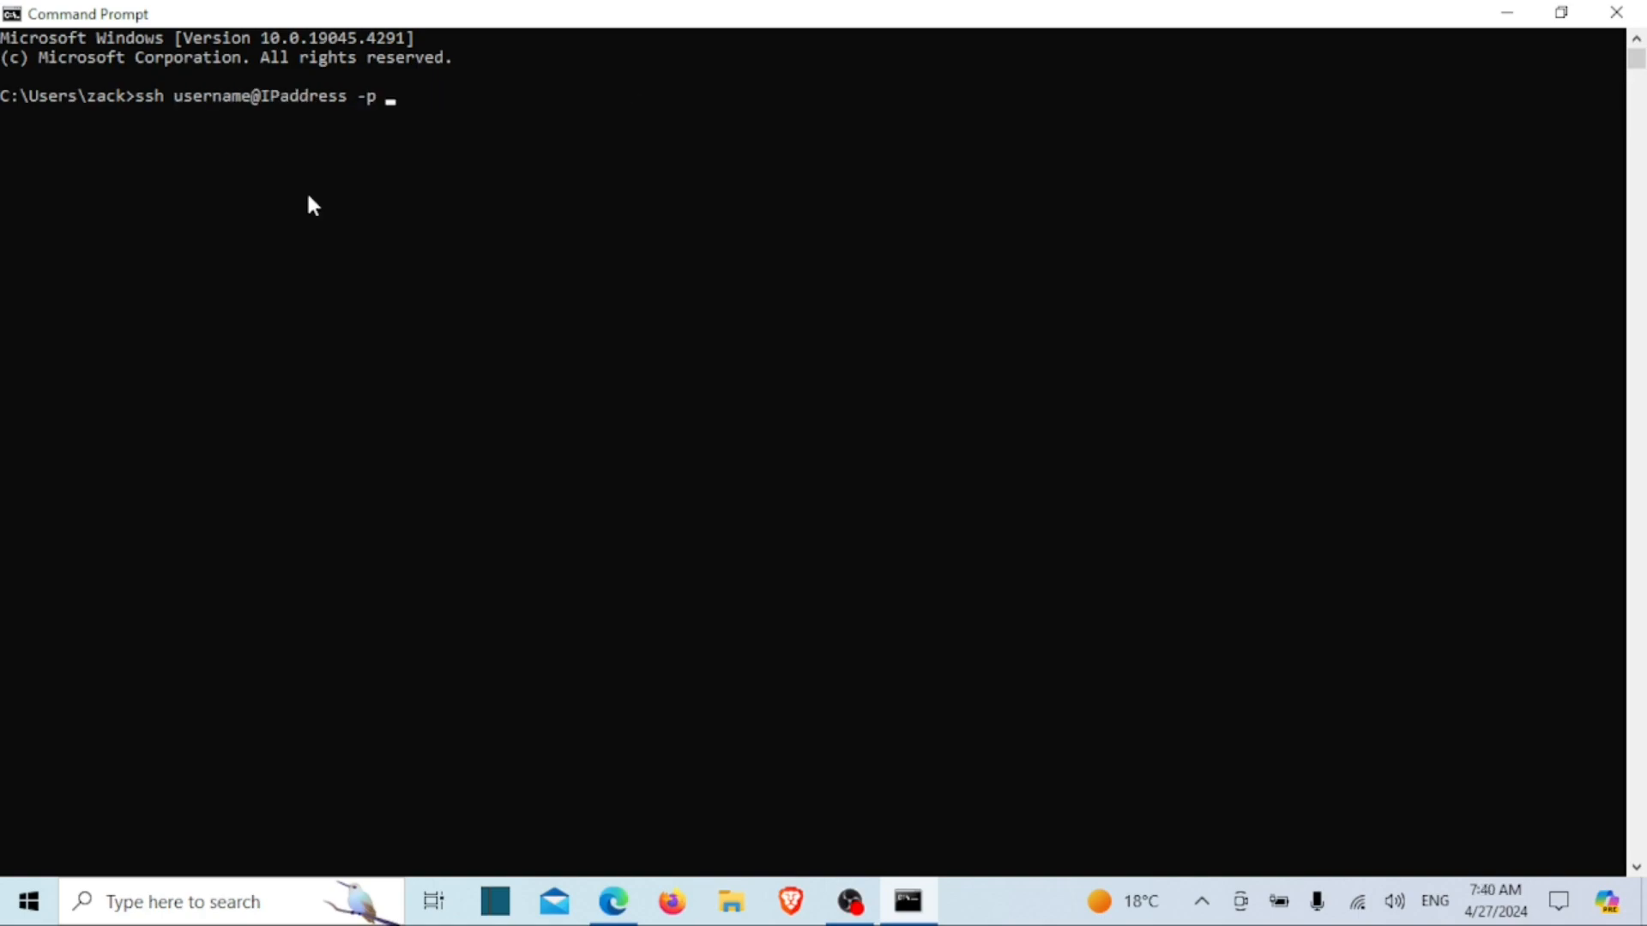
pyautogui.write('27')
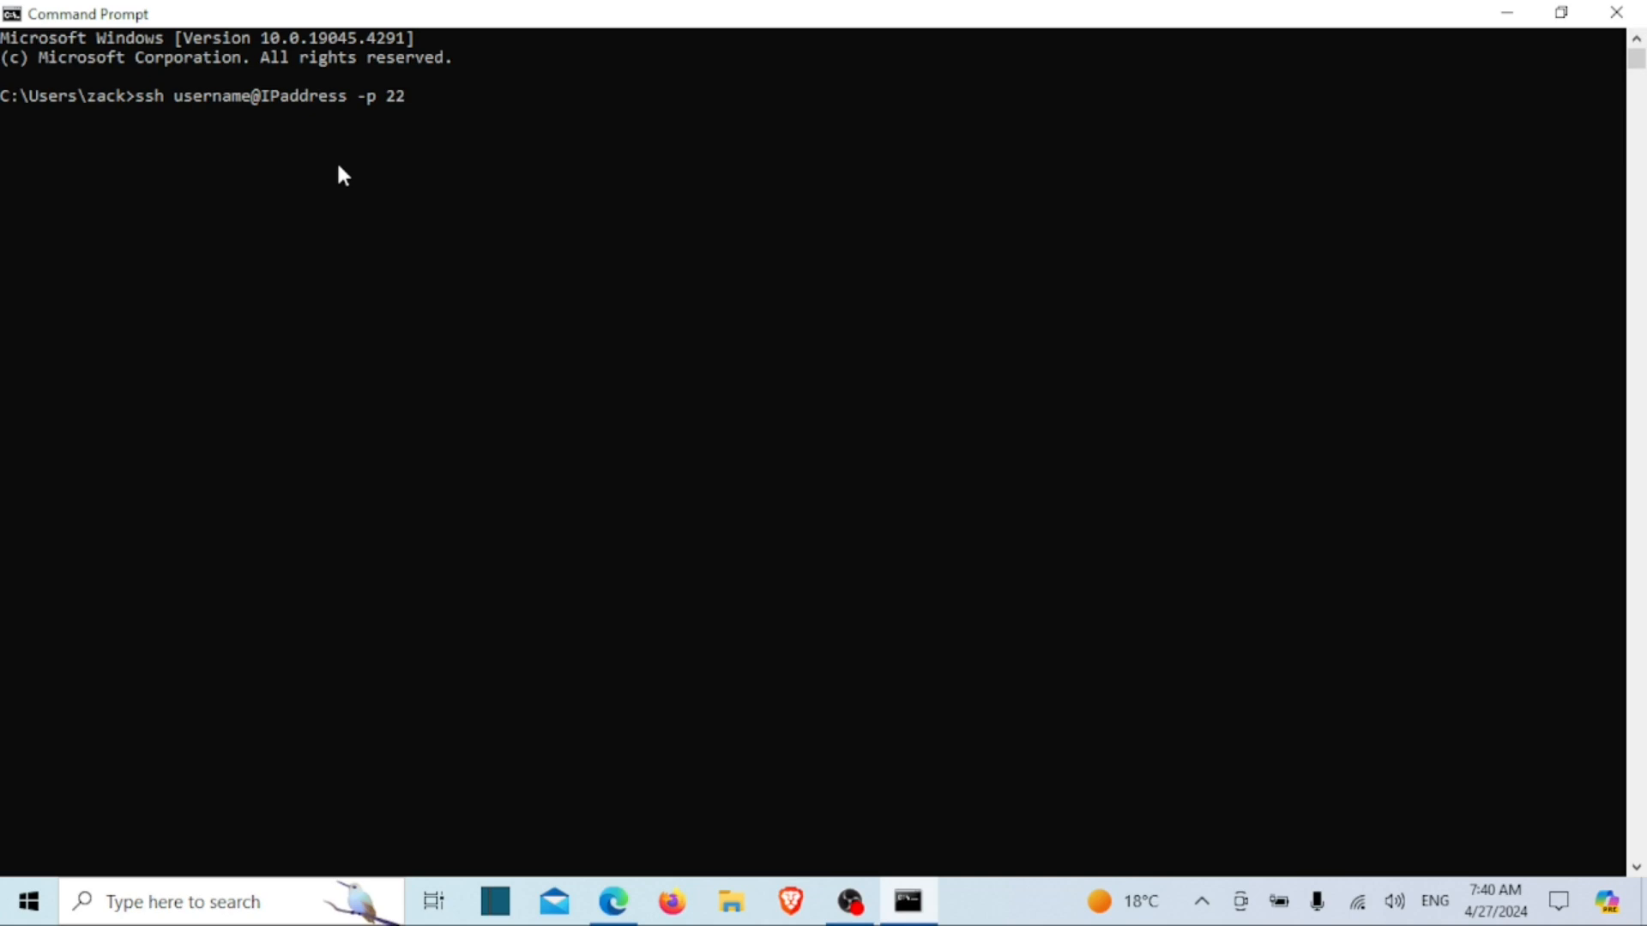
pyautogui.write('9')
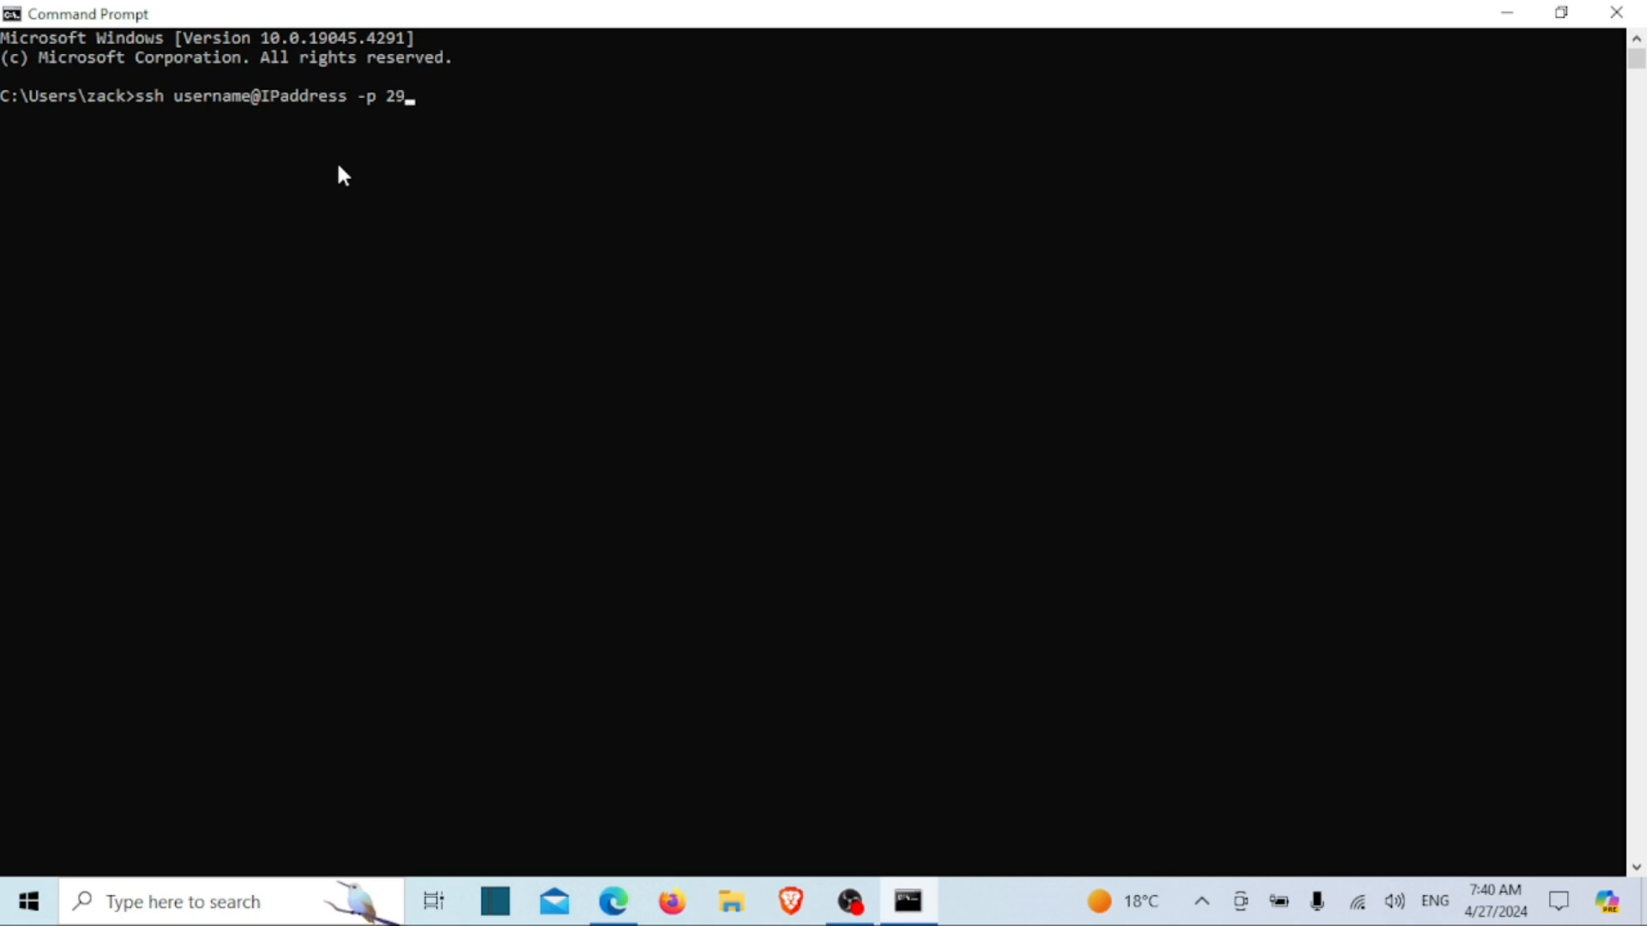